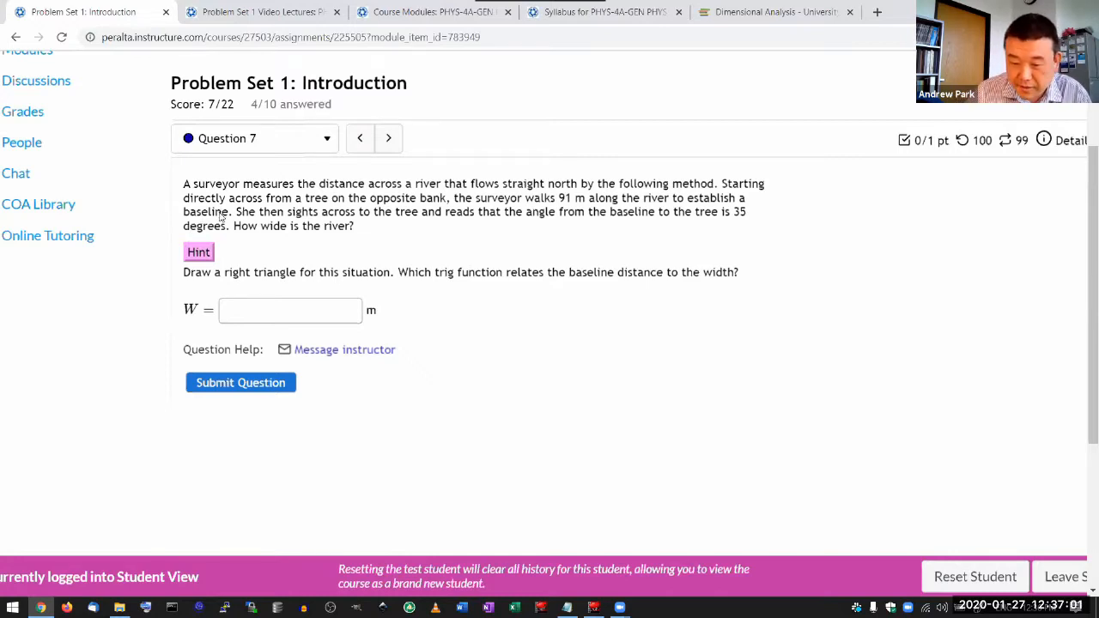
mouse_move(927, 460)
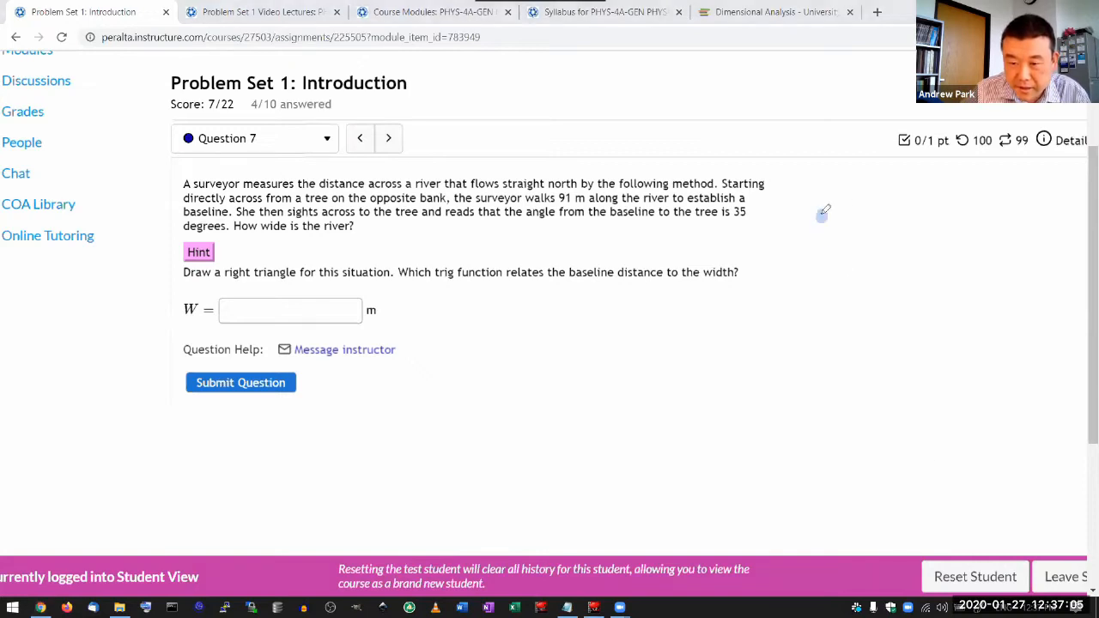
Sketch two parallel vertical riverbank lines beside Question 7
drag(821, 213, 829, 401)
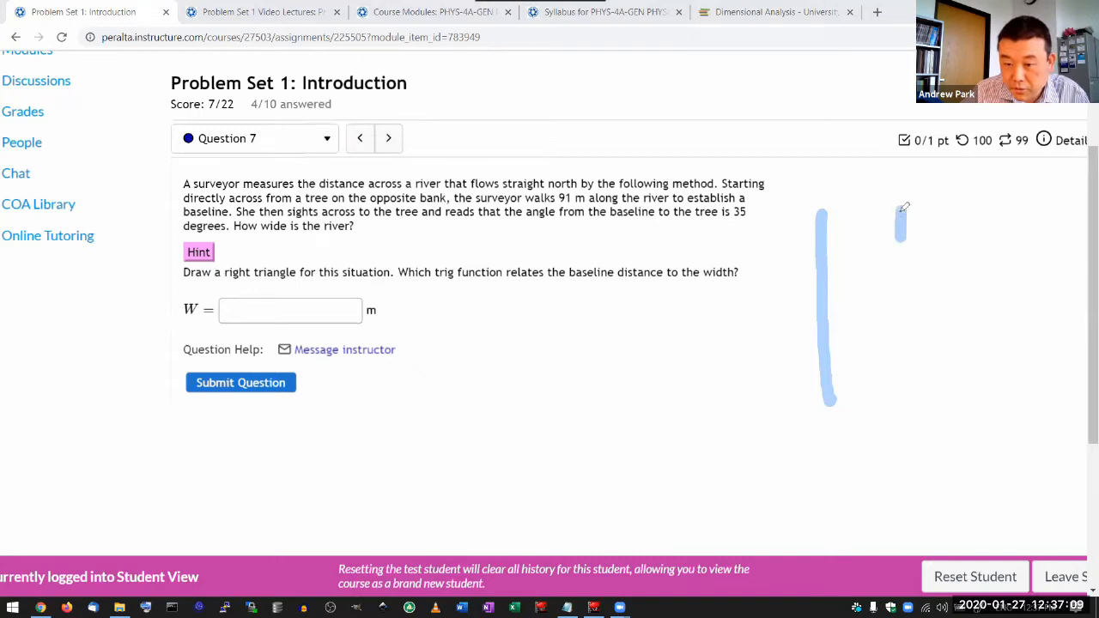
drag(902, 209, 902, 403)
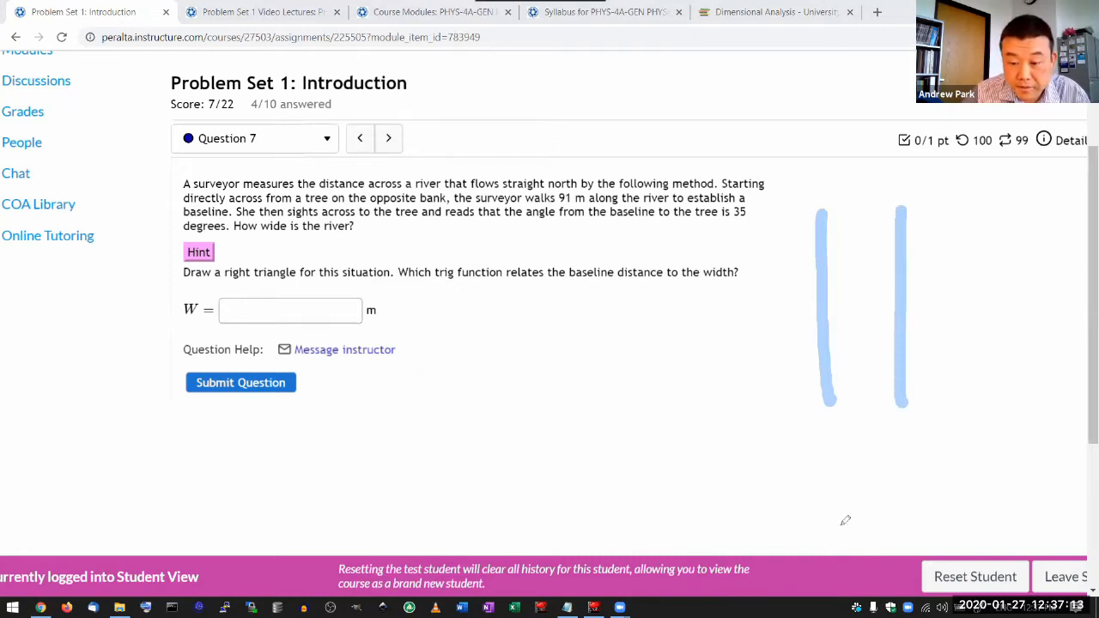
mouse_move(903, 323)
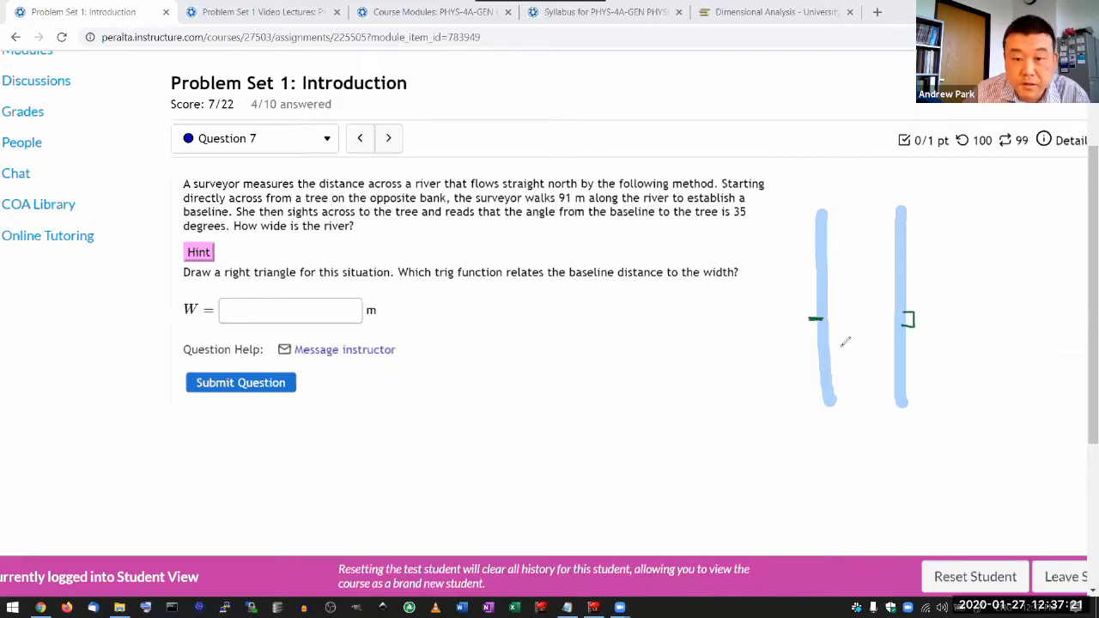
mouse_move(816, 316)
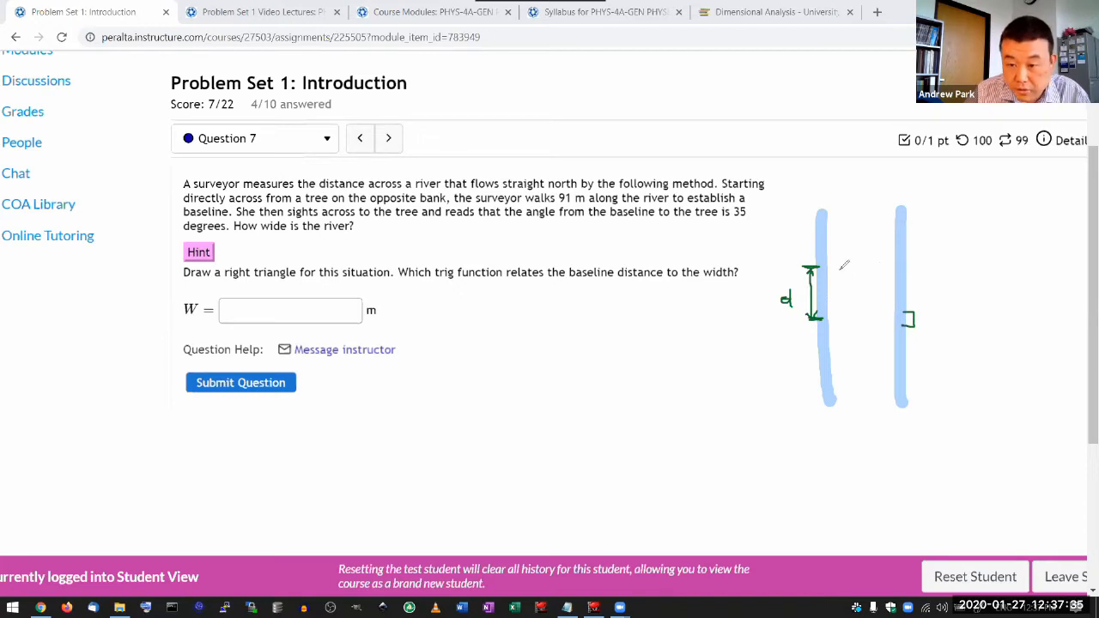
Draw the diagonal sight line across the river and circle the 35° angle in the question
drag(822, 266, 874, 309)
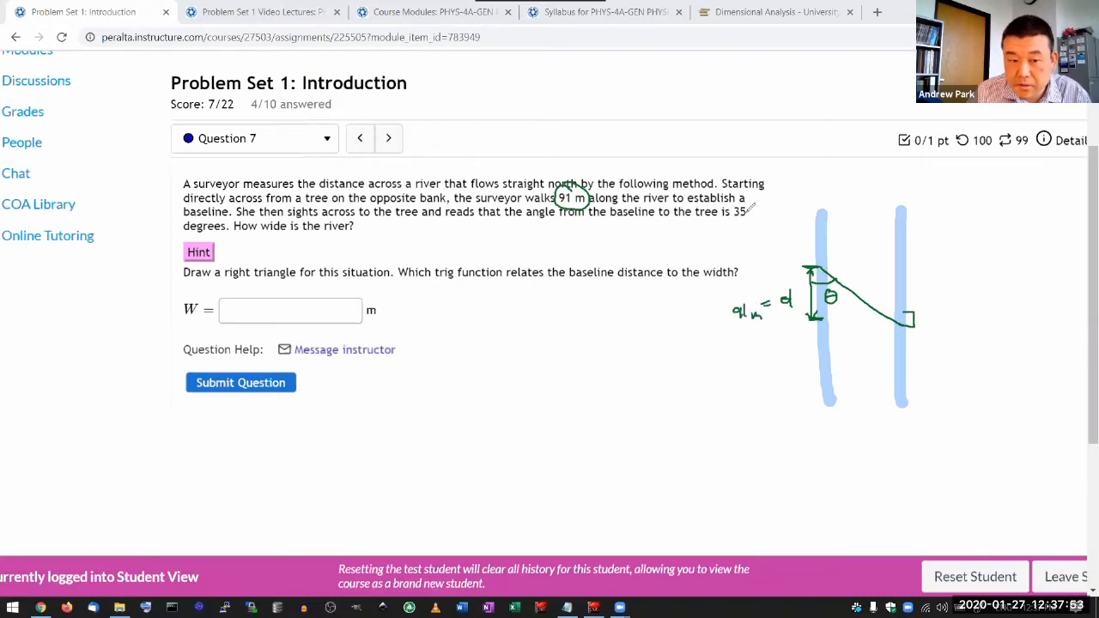
drag(738, 206, 757, 219)
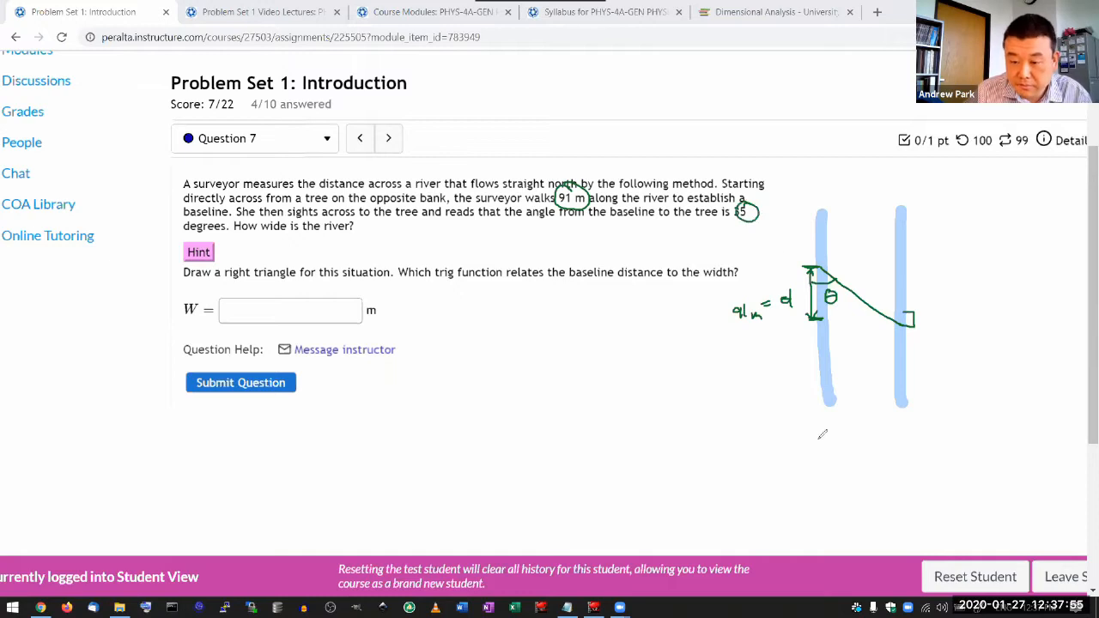
mouse_move(878, 471)
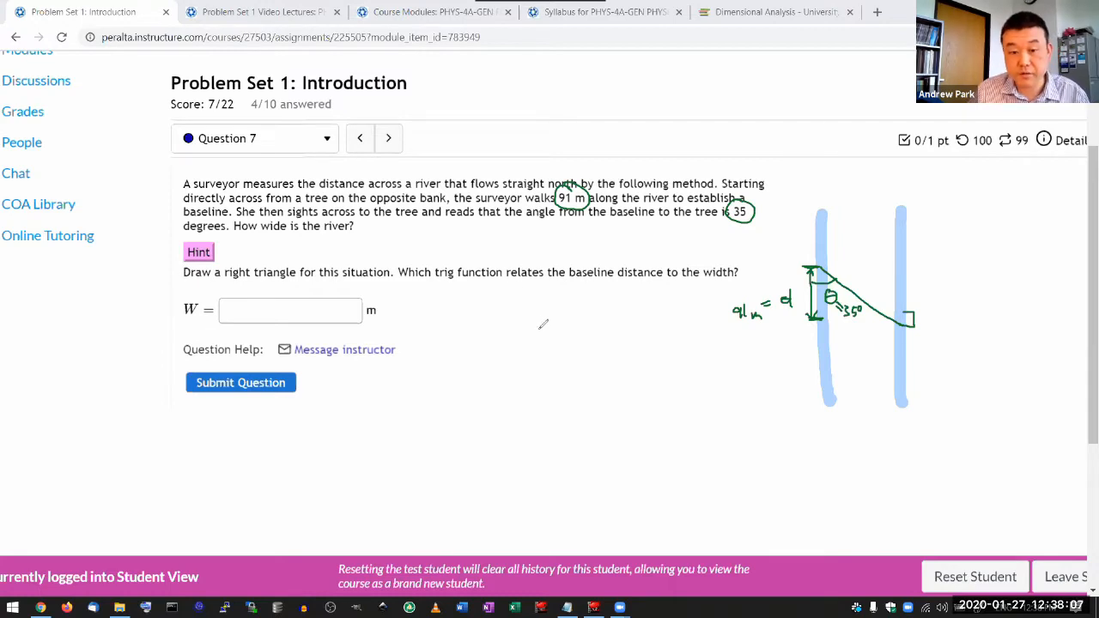
mouse_move(584, 275)
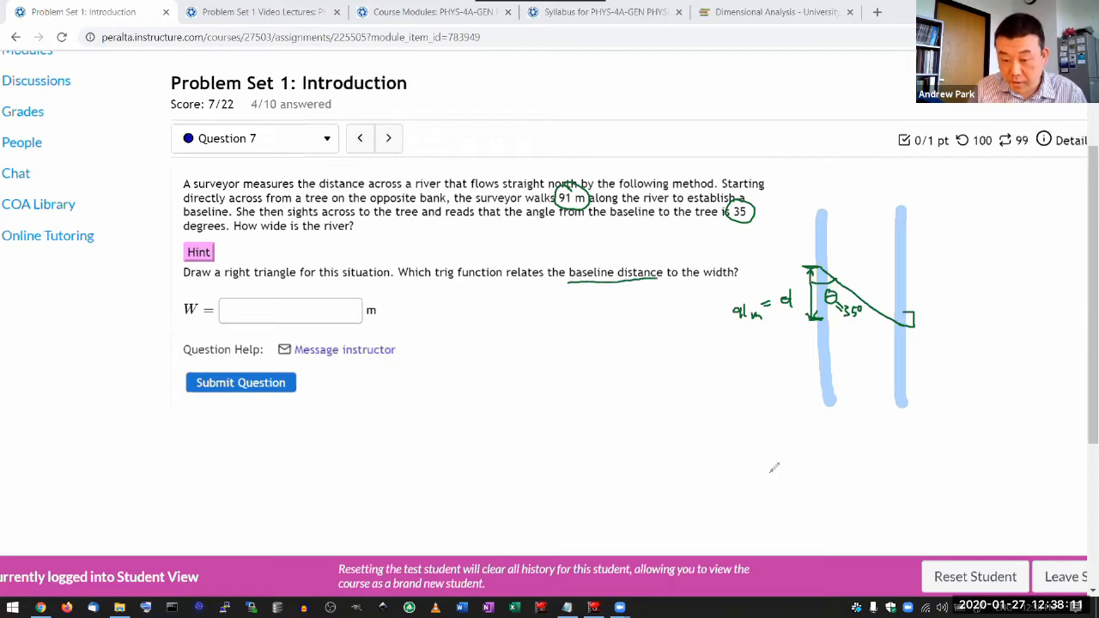
mouse_move(890, 474)
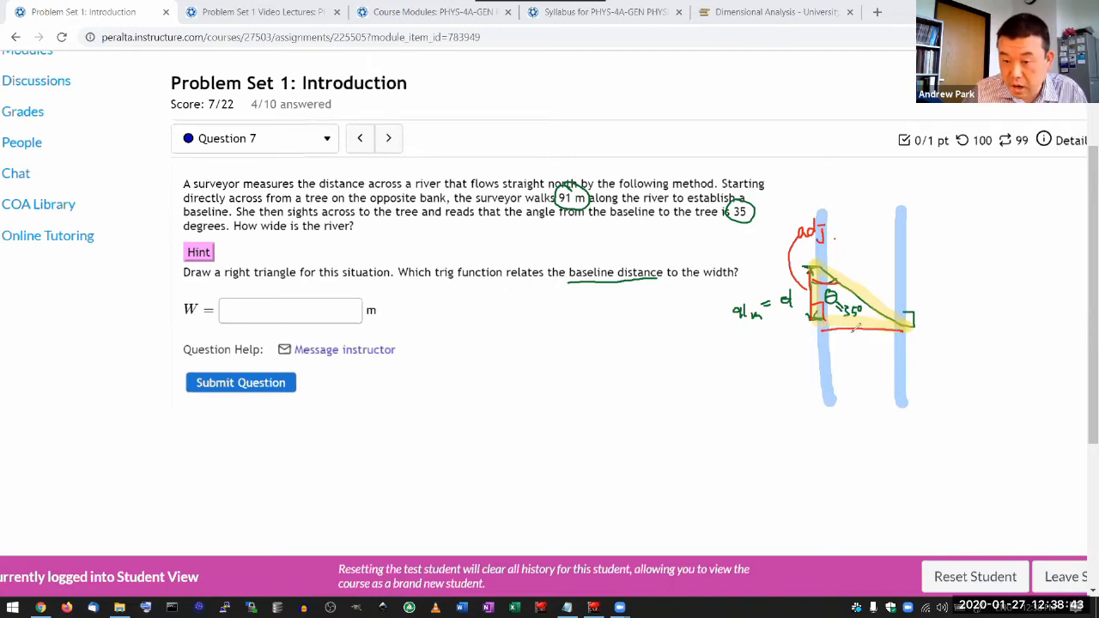
Label the triangle's adjacent and opposite sides and write tan θ = opp/adj below the sketch
drag(844, 343, 873, 356)
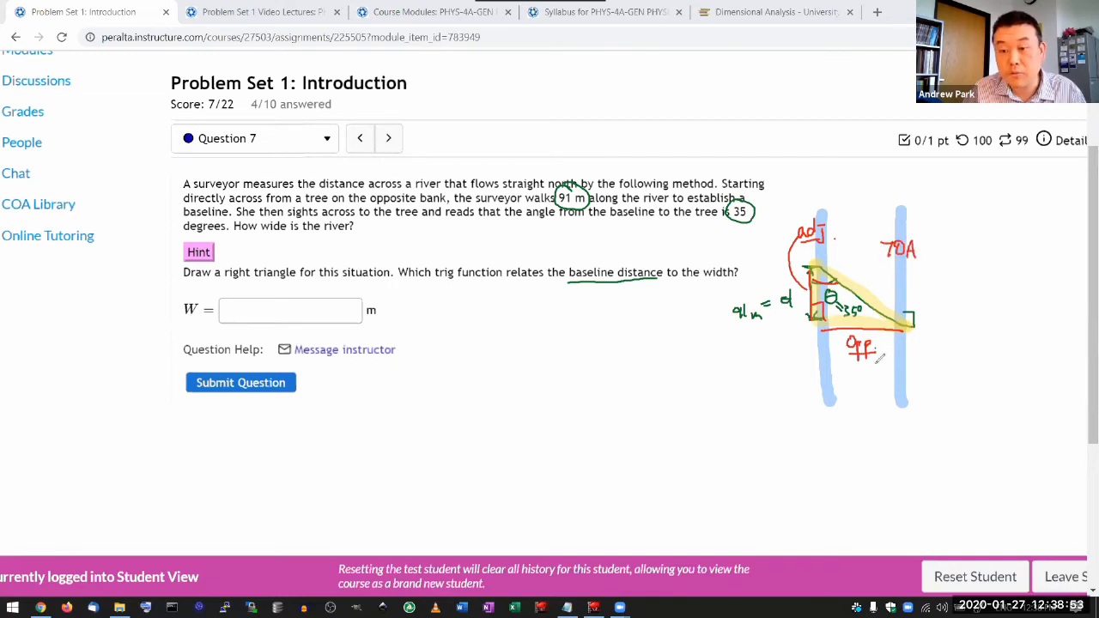
drag(735, 399, 759, 411)
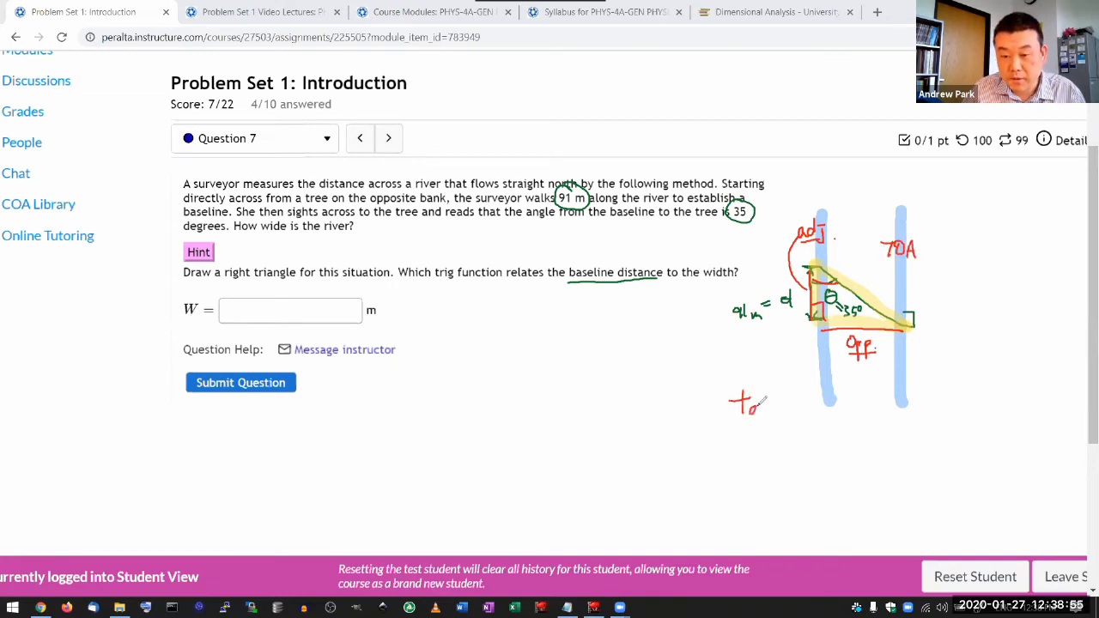
drag(735, 404, 790, 404)
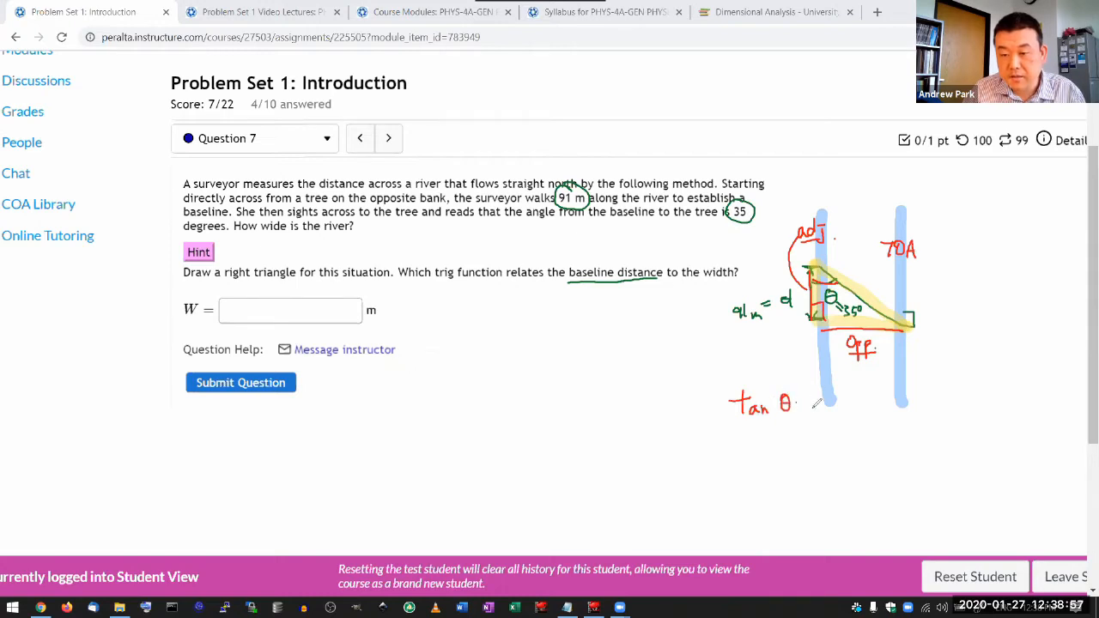
drag(799, 403, 845, 409)
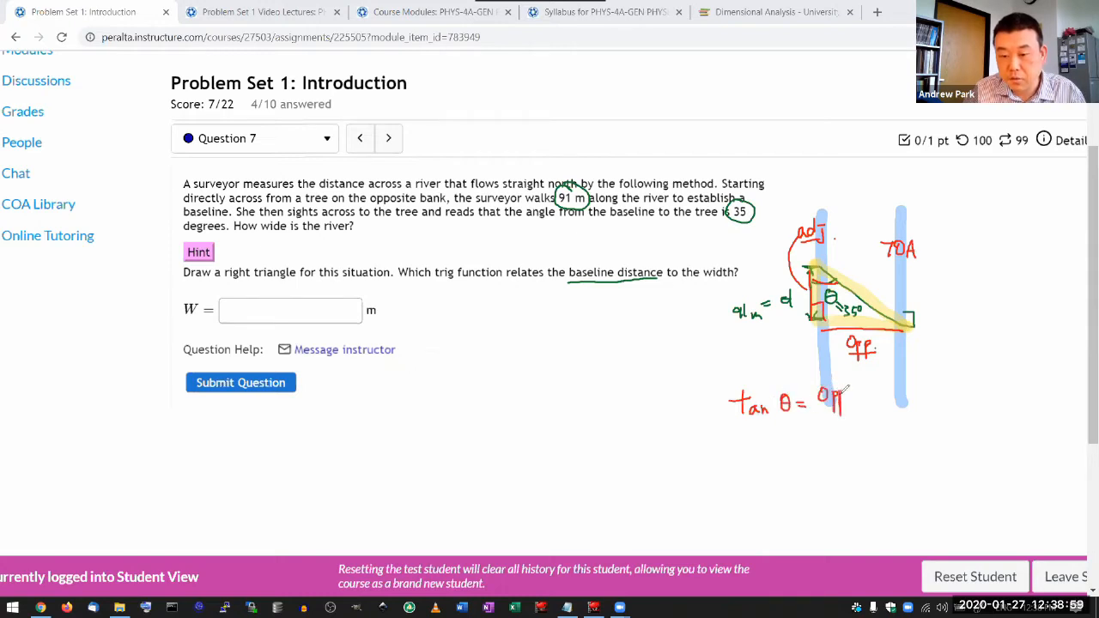
drag(821, 412, 845, 429)
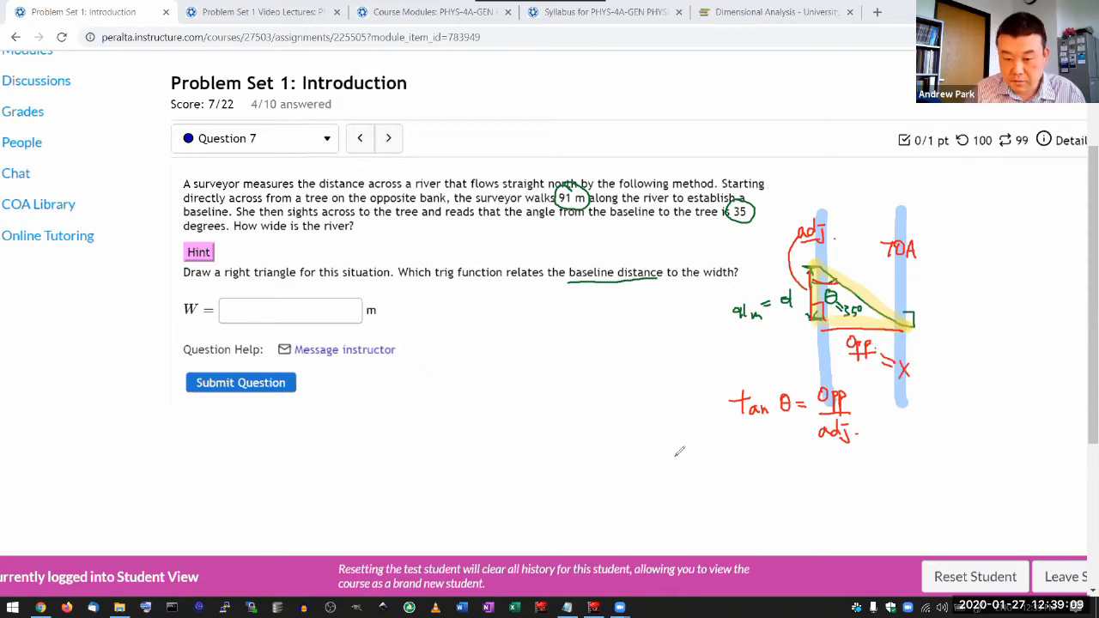
Write x = d·tan(θ) under the working and search 'cal' to launch Calculator
drag(679, 467, 704, 467)
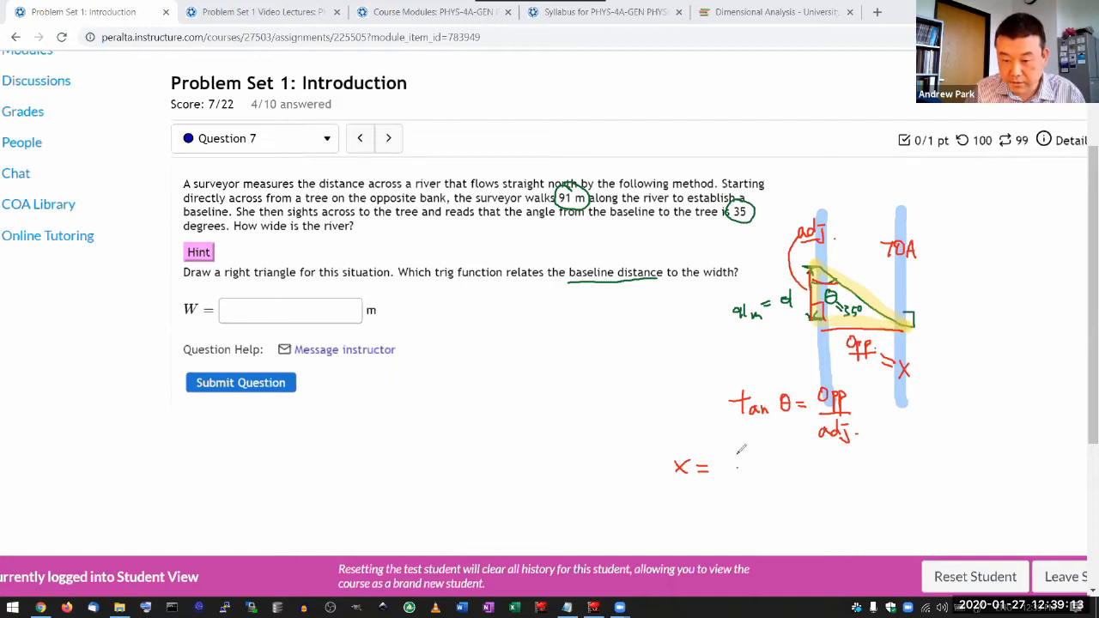
drag(725, 467, 787, 468)
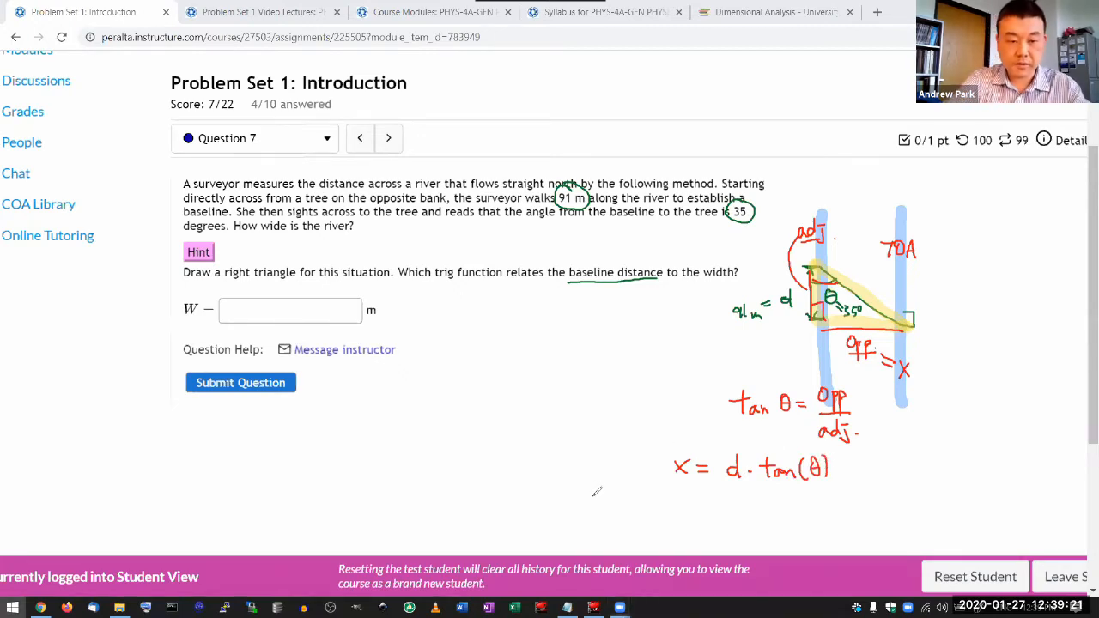
text(cal)
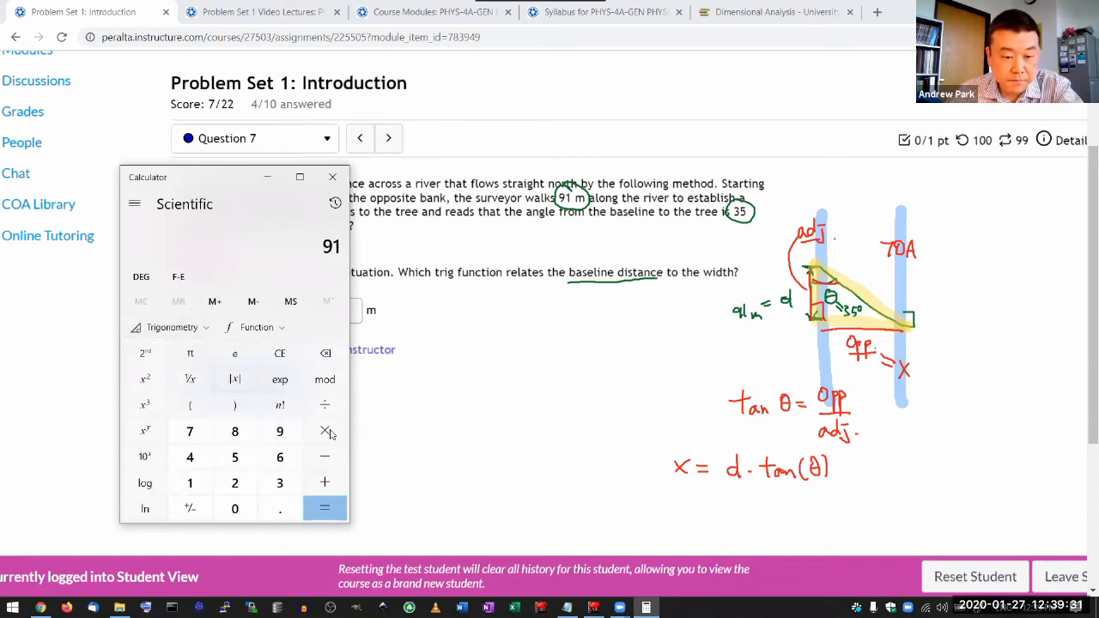
Evaluate 91 × tan(35°) in degrees to get about 63.72
click(172, 327)
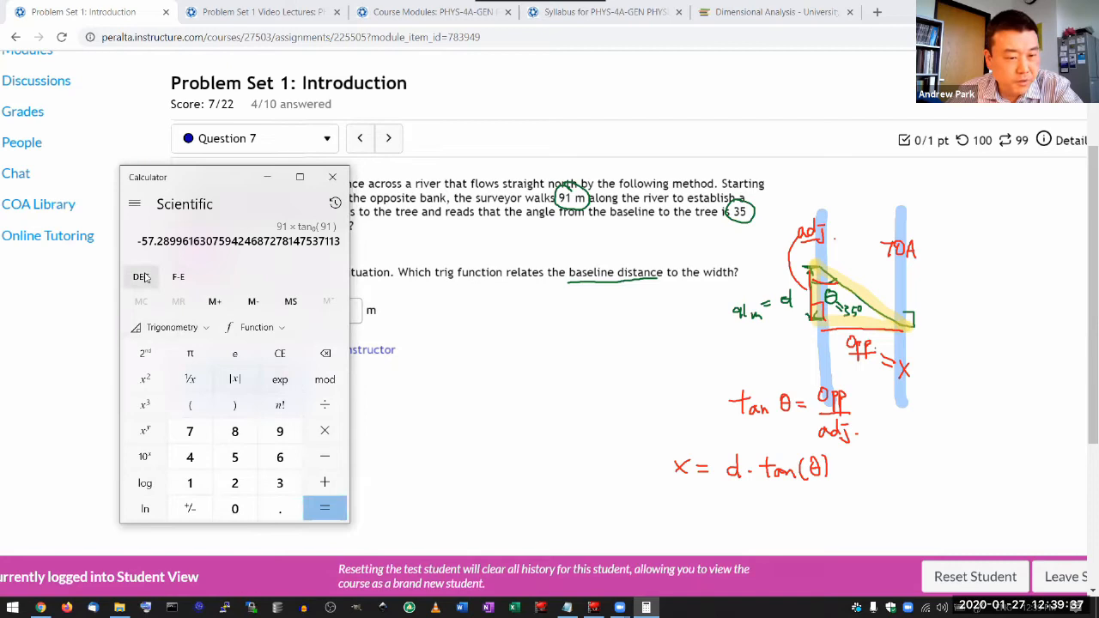
mouse_move(278, 457)
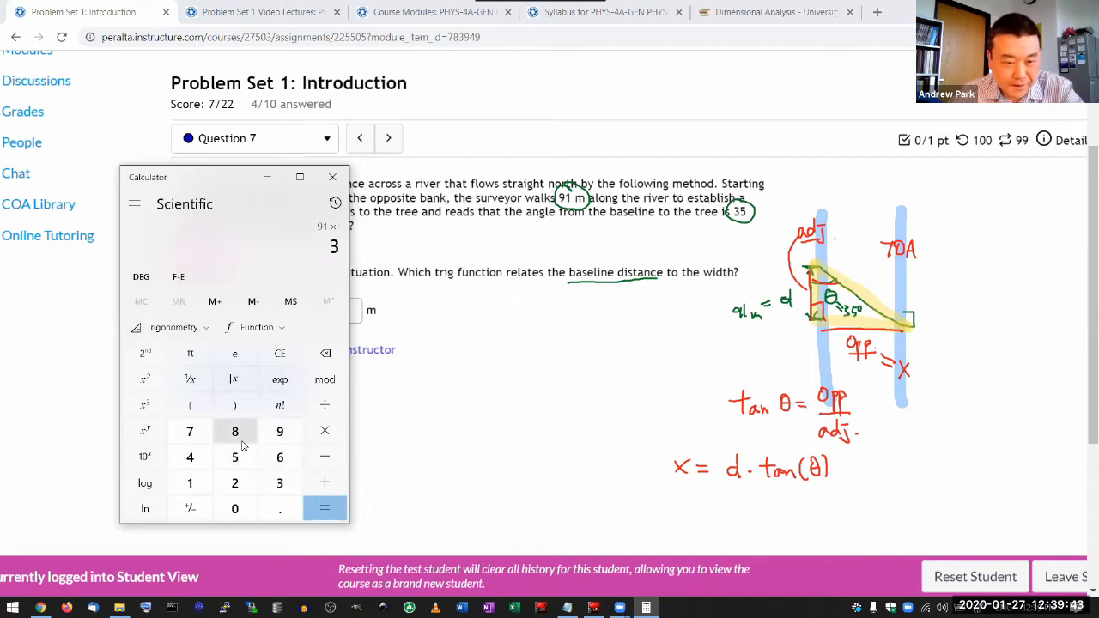
click(233, 456)
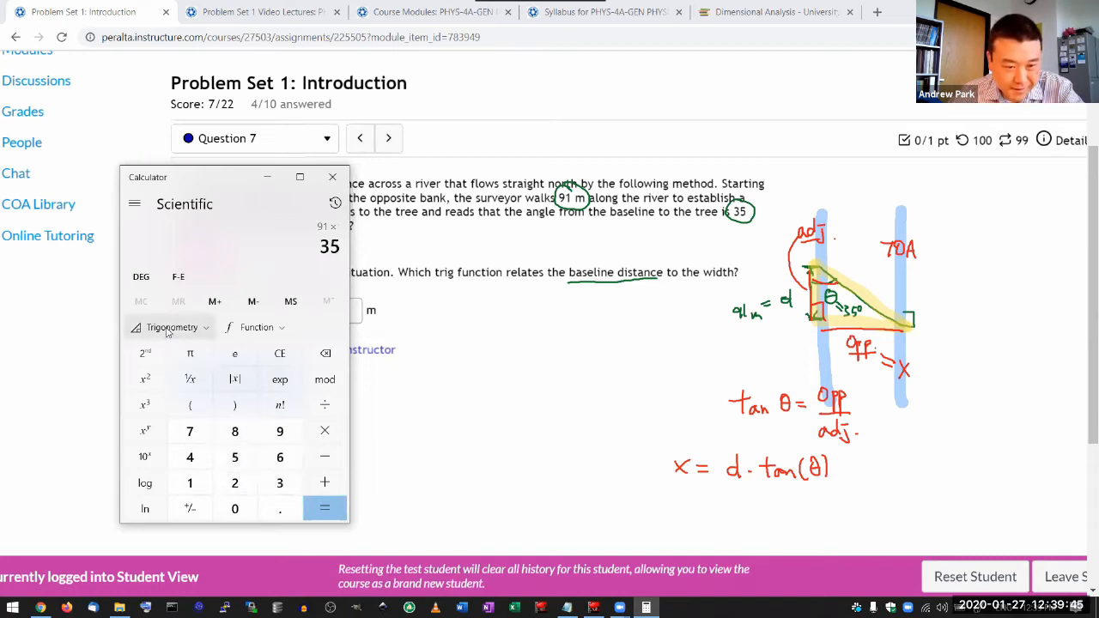
click(175, 327)
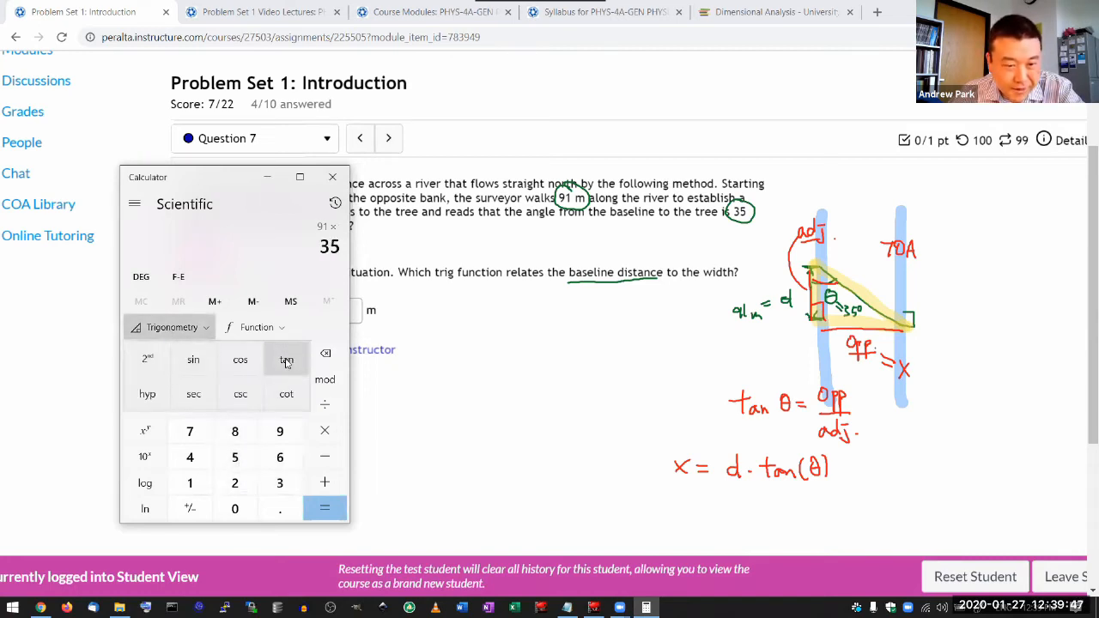
click(325, 508)
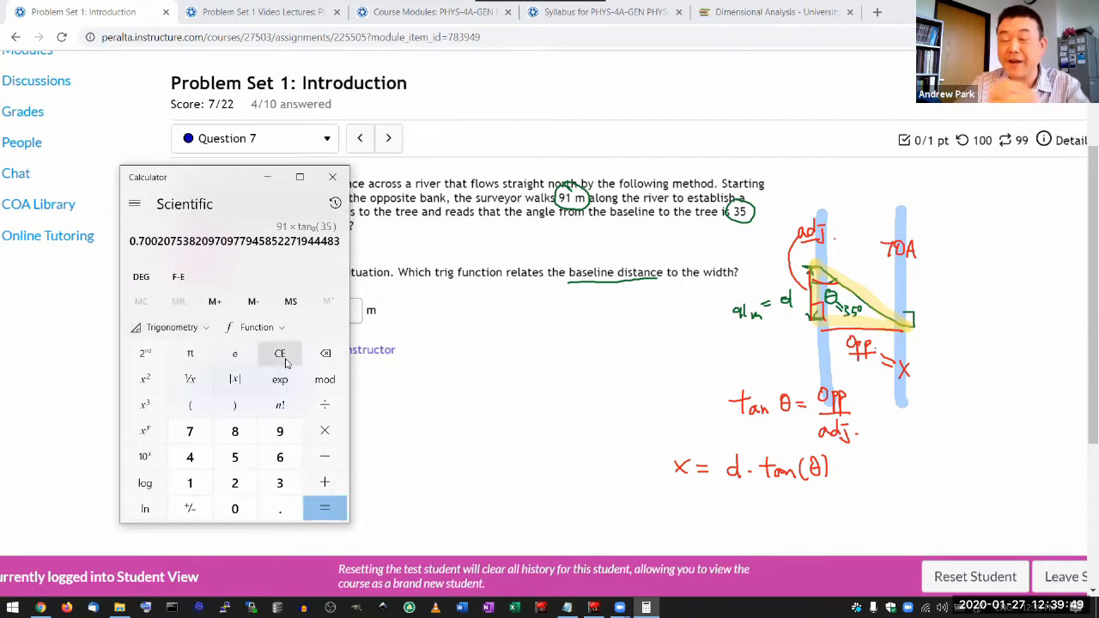
mouse_move(254, 203)
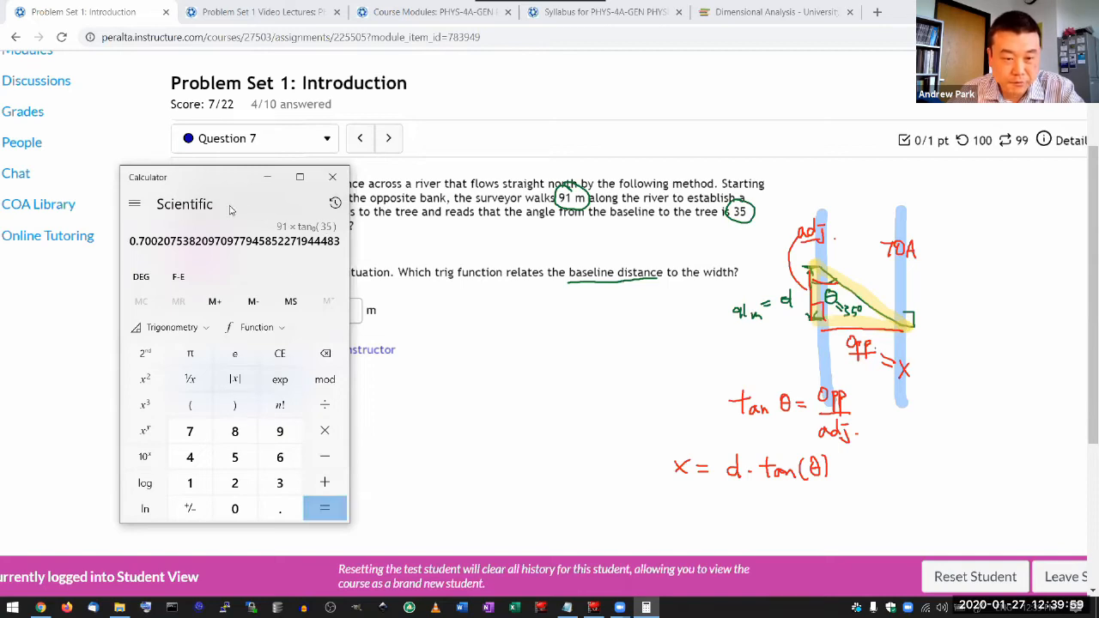
click(325, 509)
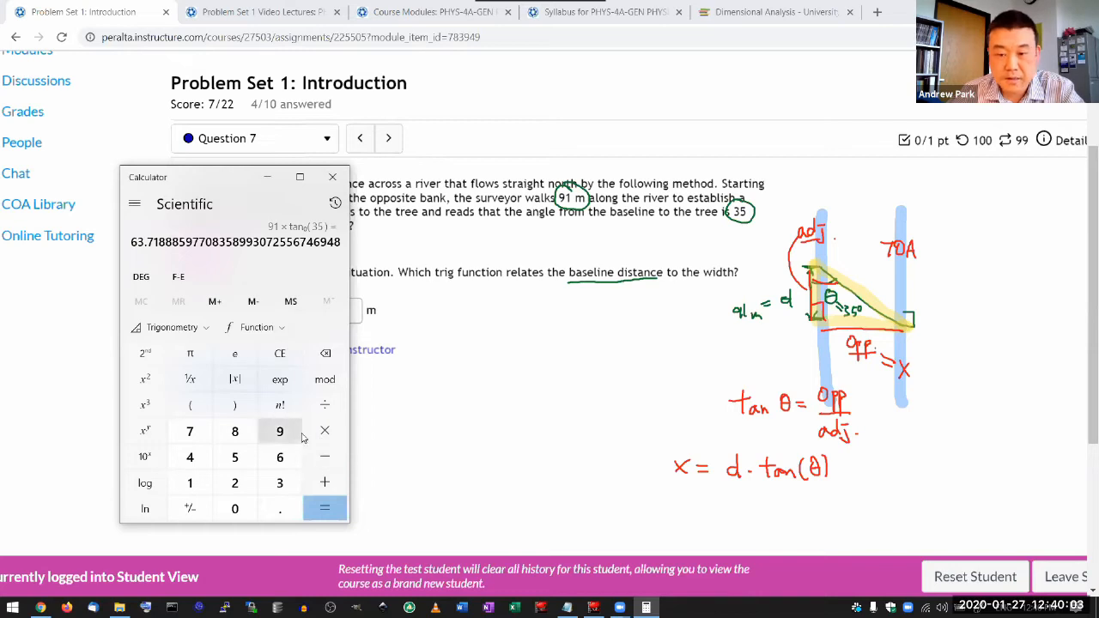
mouse_move(278, 431)
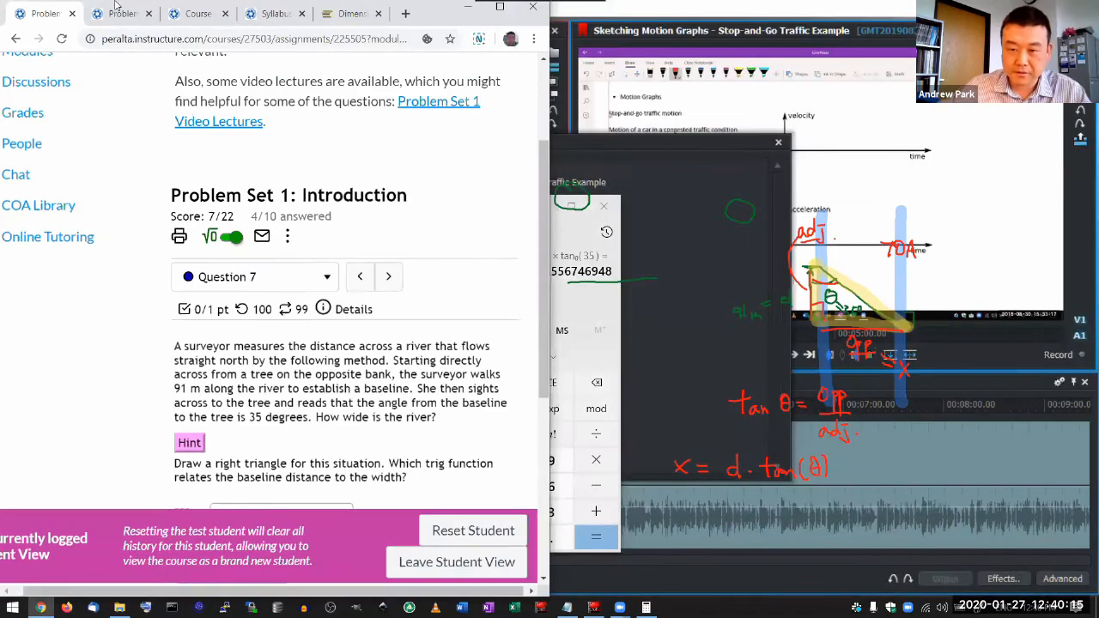
Bring the calculator back beside the quiz and reveal the width answer box
key(alt+tab)
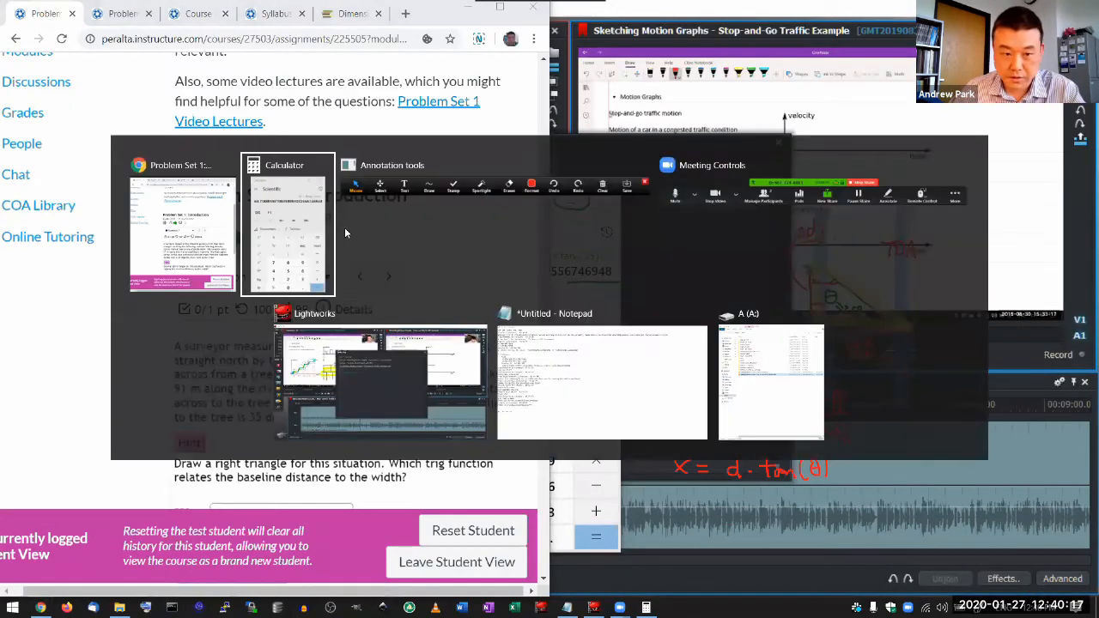
click(289, 231)
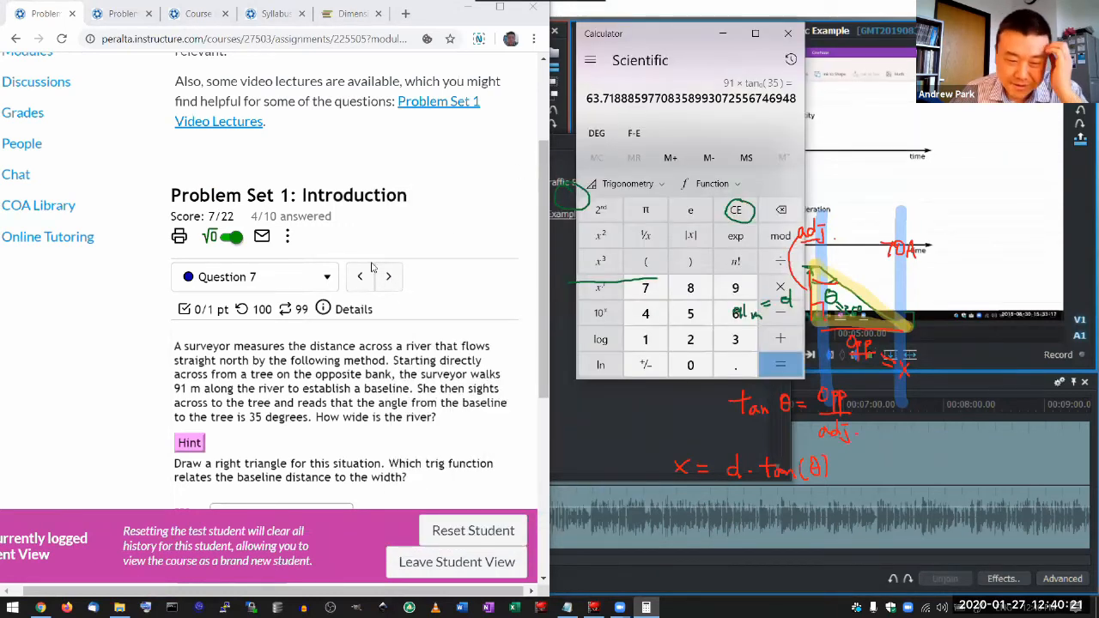
scroll(down, 3)
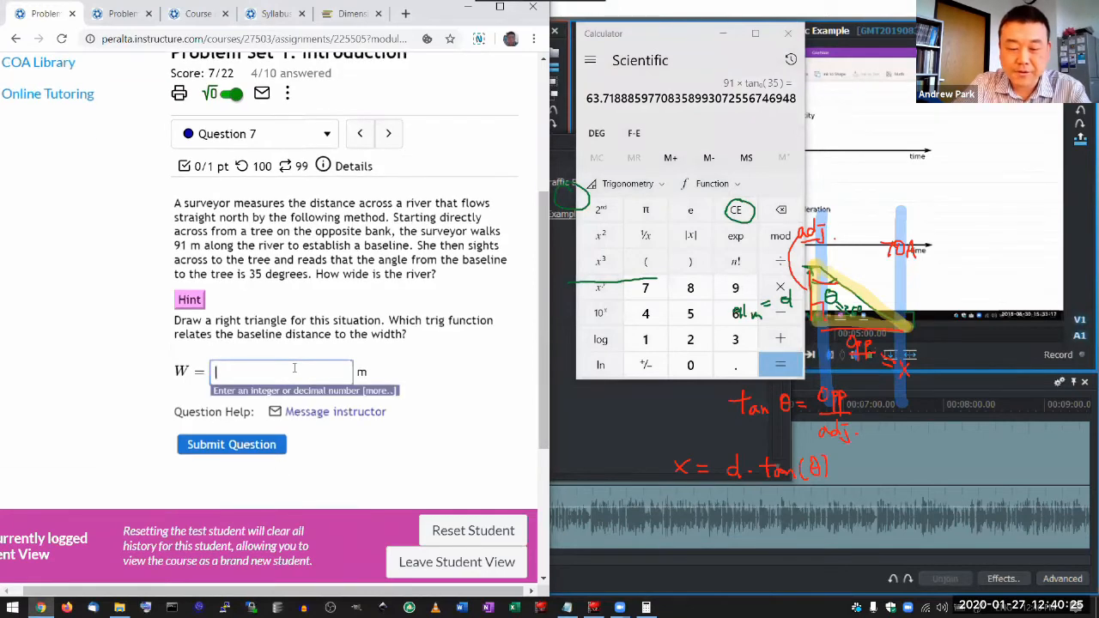
Enter the unrounded result 63.71888597706… into Question 7's W answer box
text(63.71888)
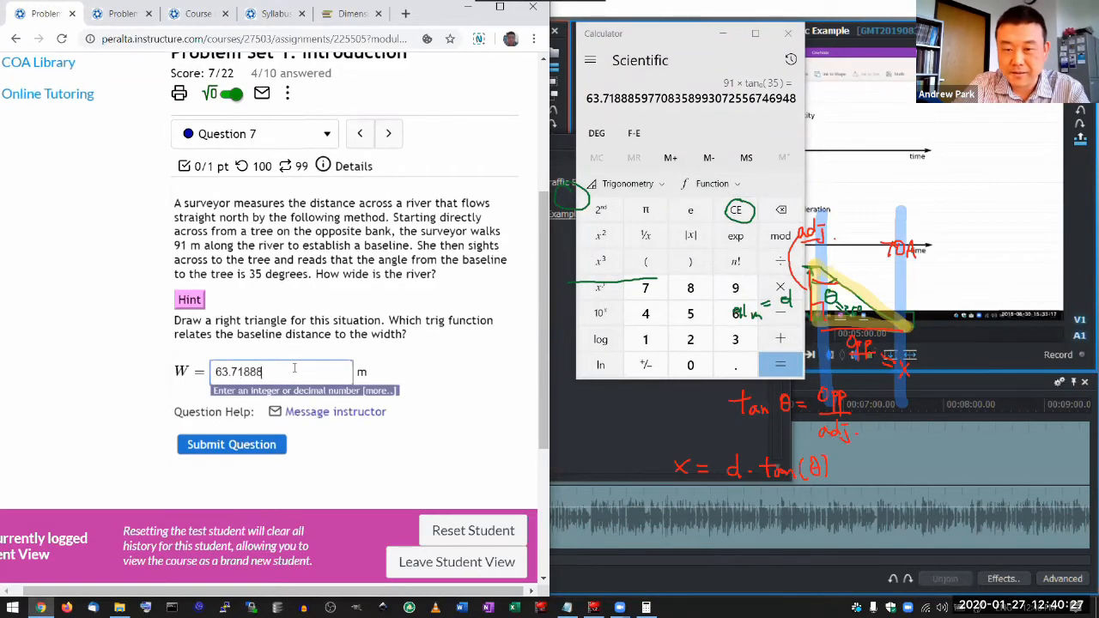
text(597706)
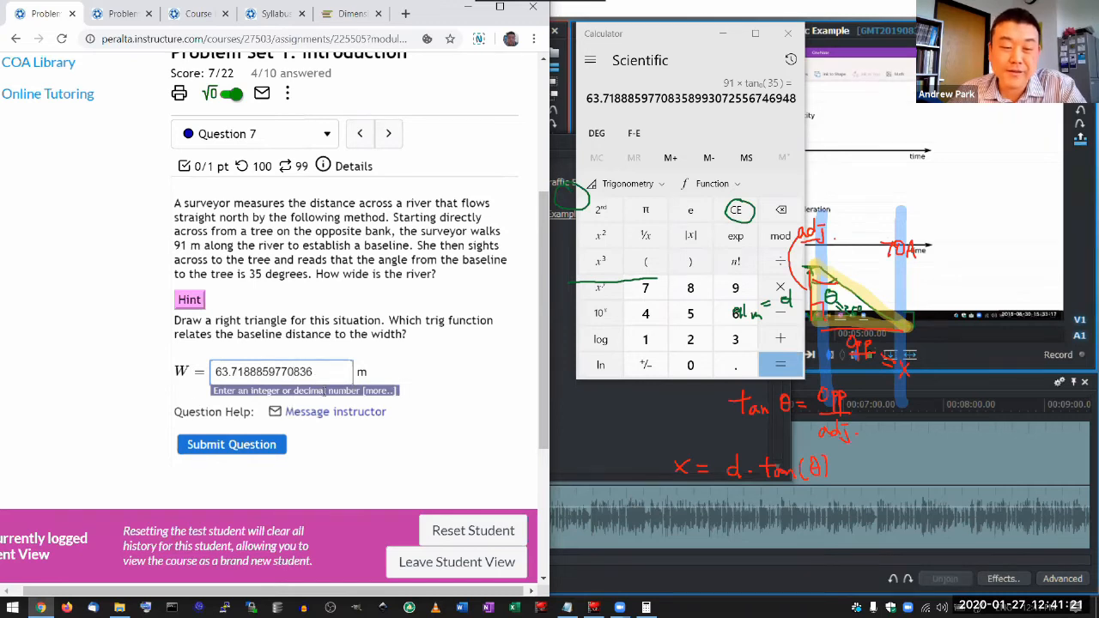
Submit the unrounded width, graded correct for 1 of 1 point, and return to the answer box
click(230, 443)
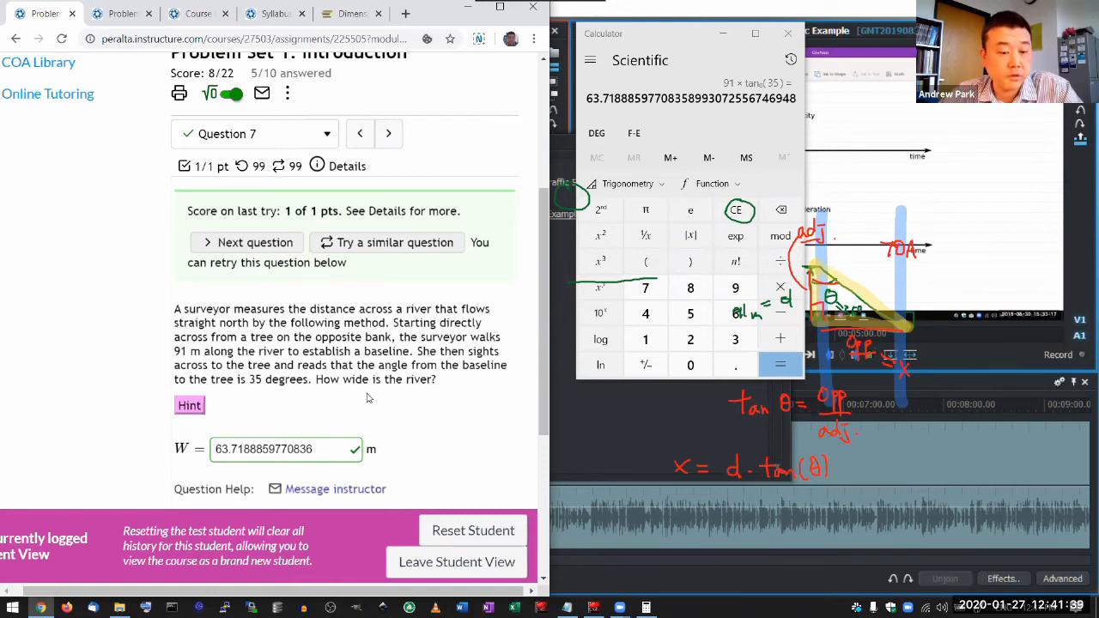
mouse_move(416, 410)
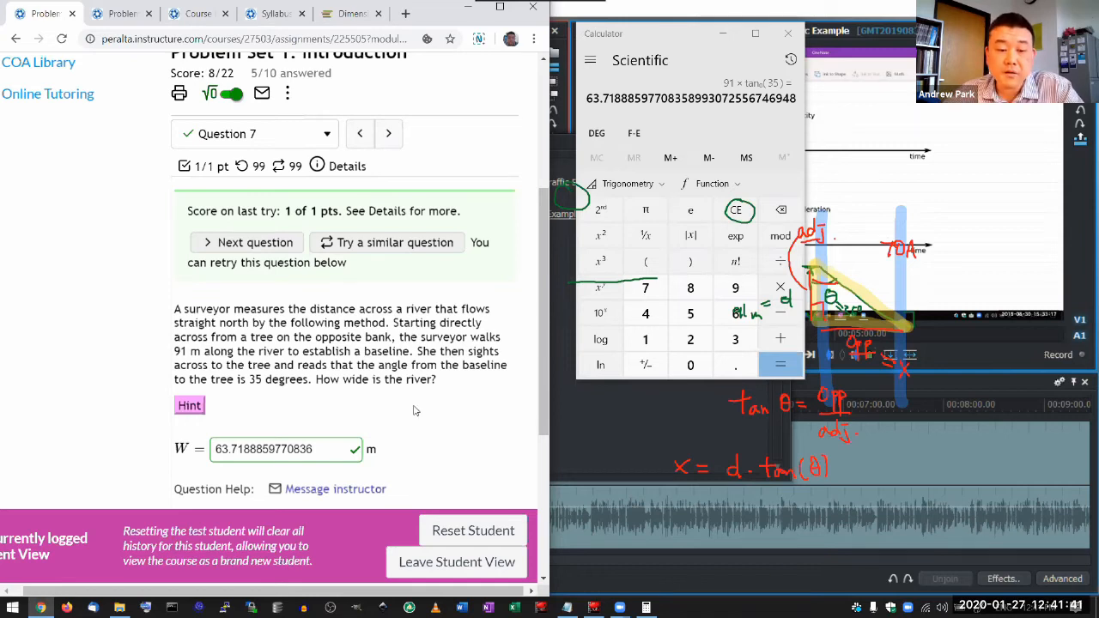
scroll(down, 3)
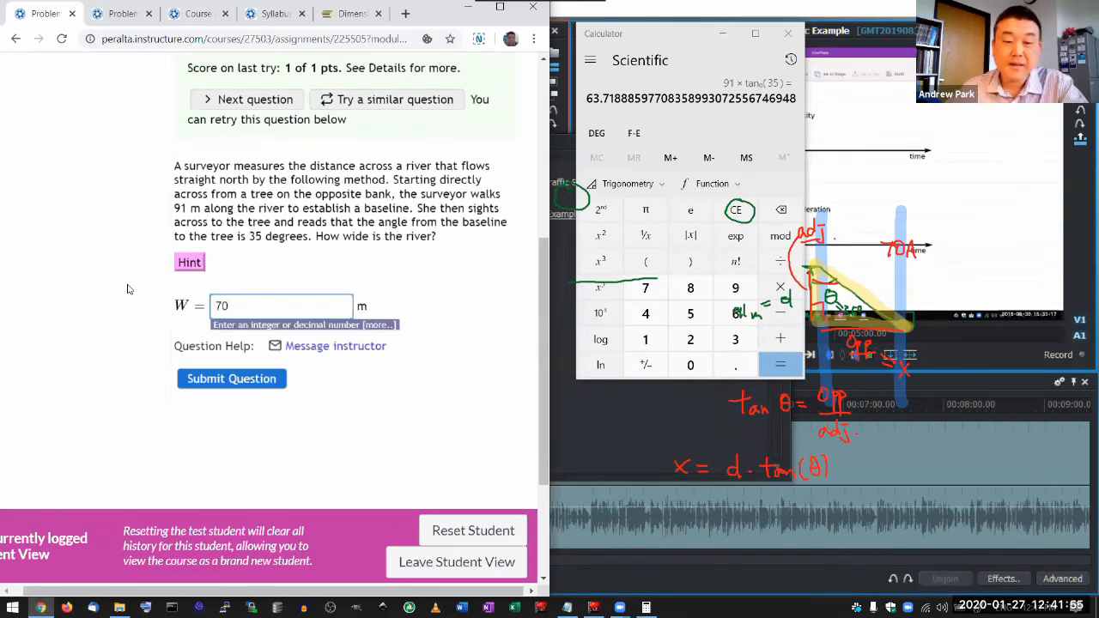
Submit 70 (graded wrong), then replace it with 64 and submit (graded correct)
click(230, 380)
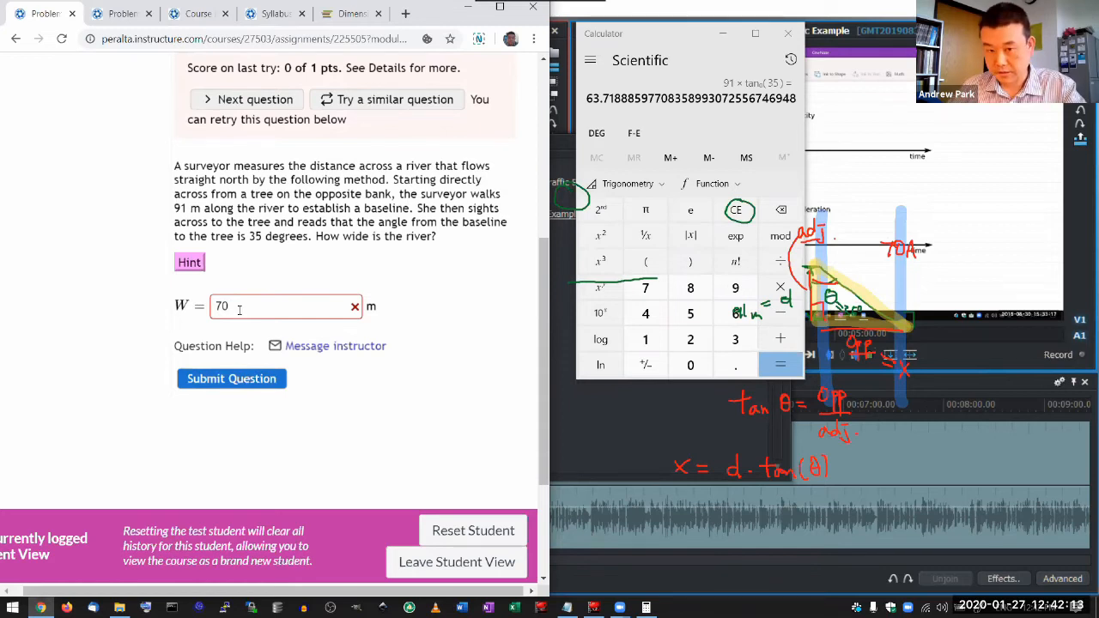
click(283, 306)
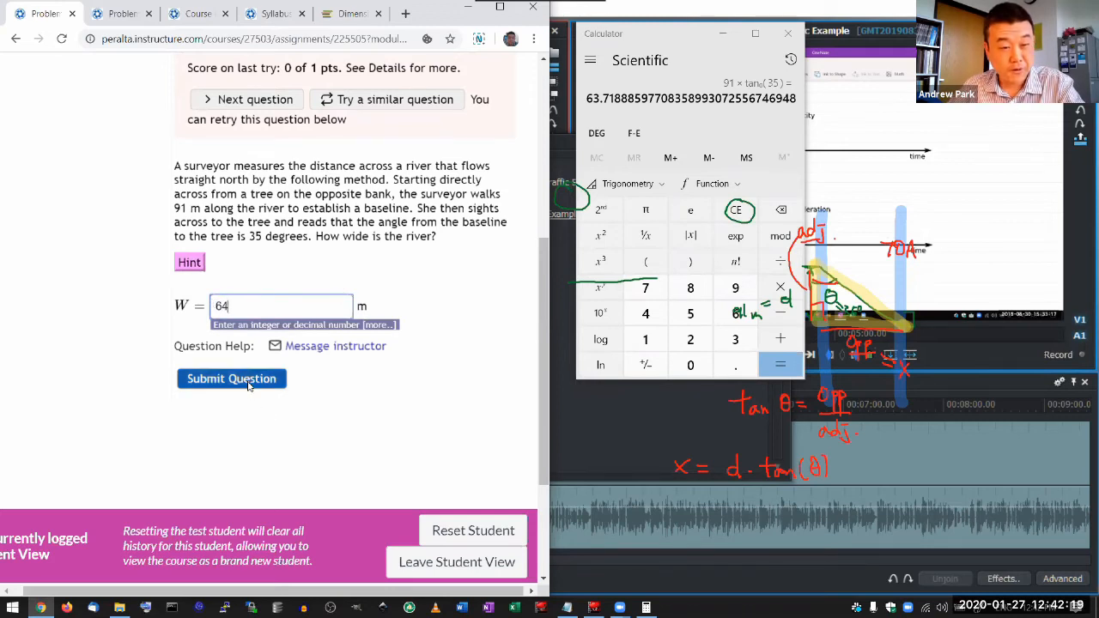
click(230, 379)
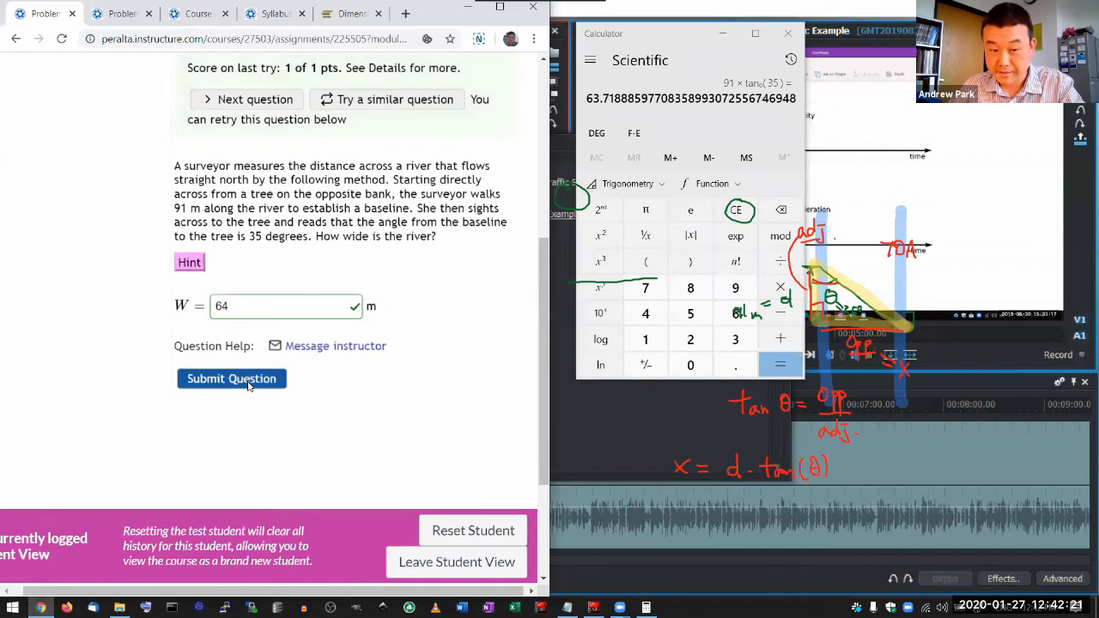
Replace the answer with 60 and submit it, graded wrong for 0 of 1 point
click(283, 306)
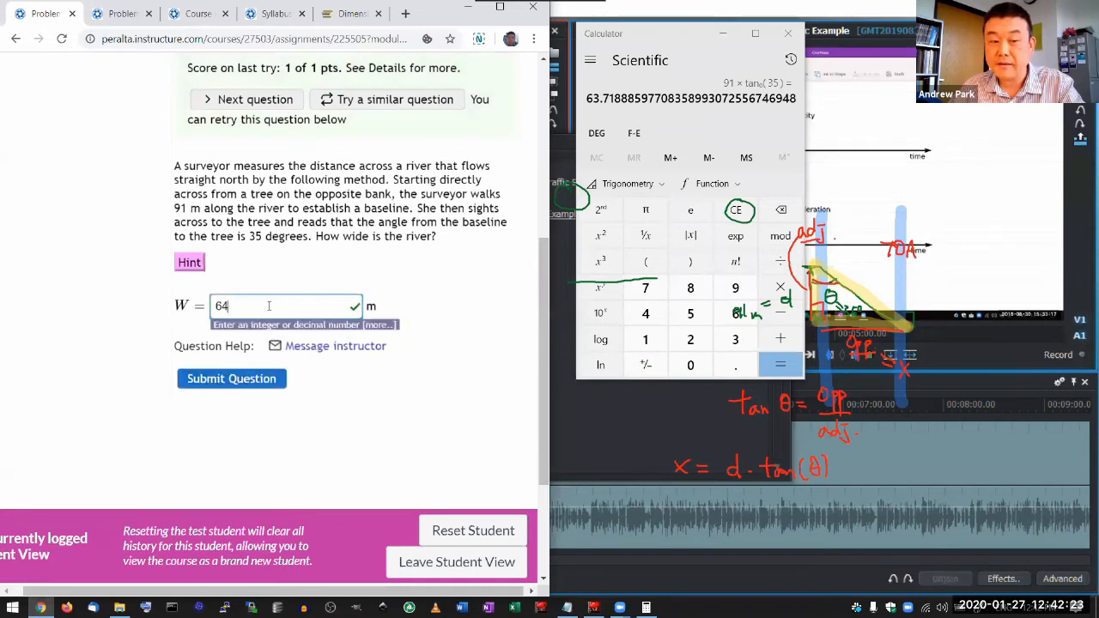
text(60)
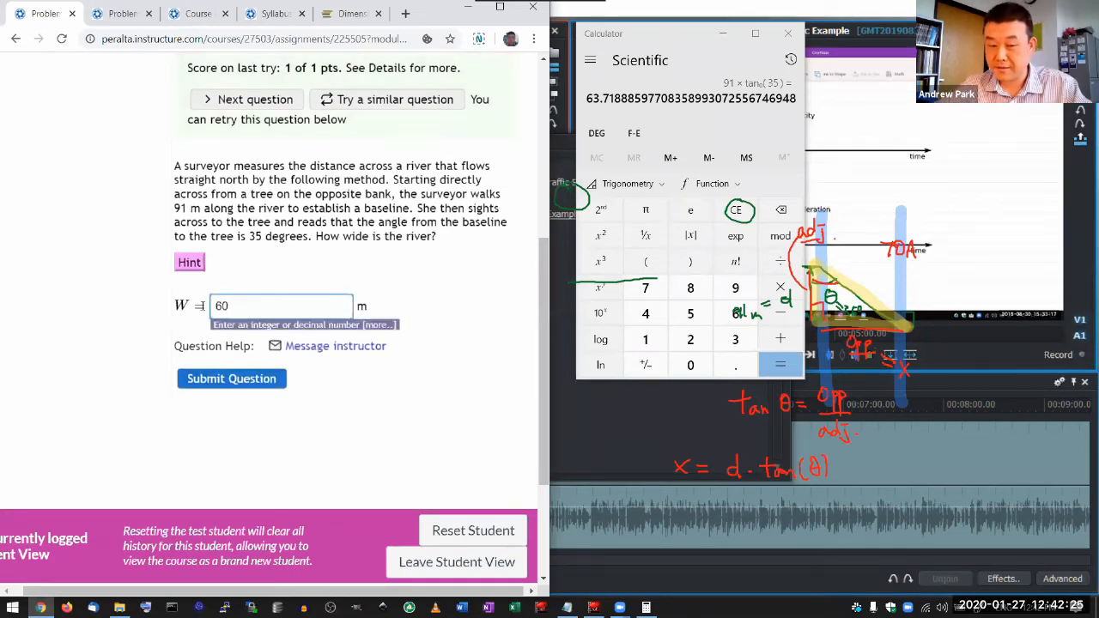
click(230, 379)
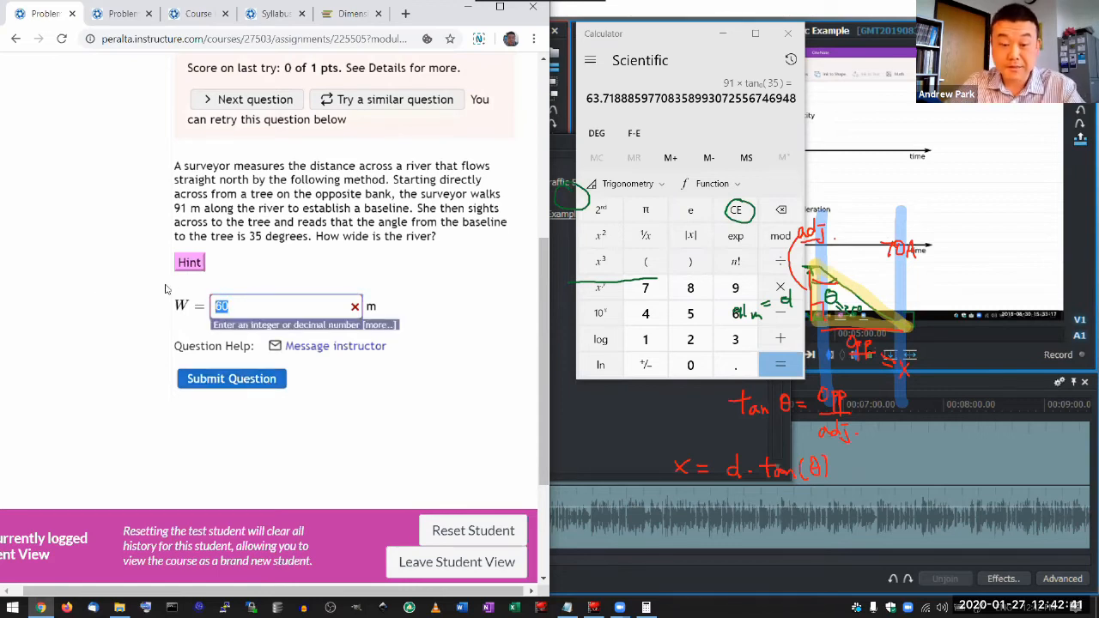
Enter 63.7177083…, then 64, and submit 64 for grading (correct, 1 of 1)
text(63.7188859)
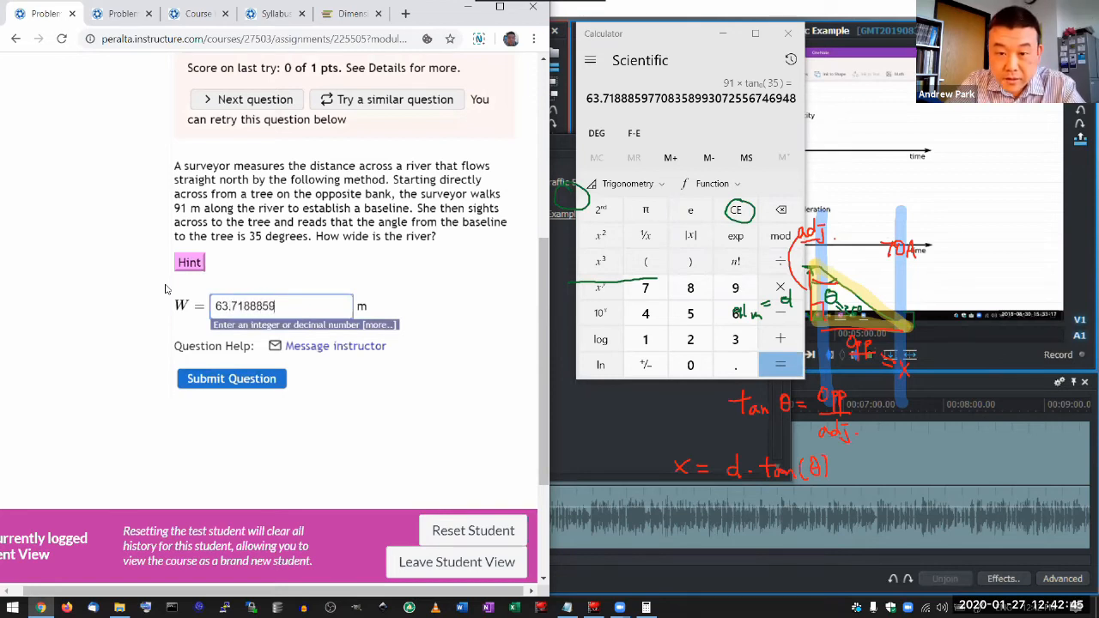
text(770835899307)
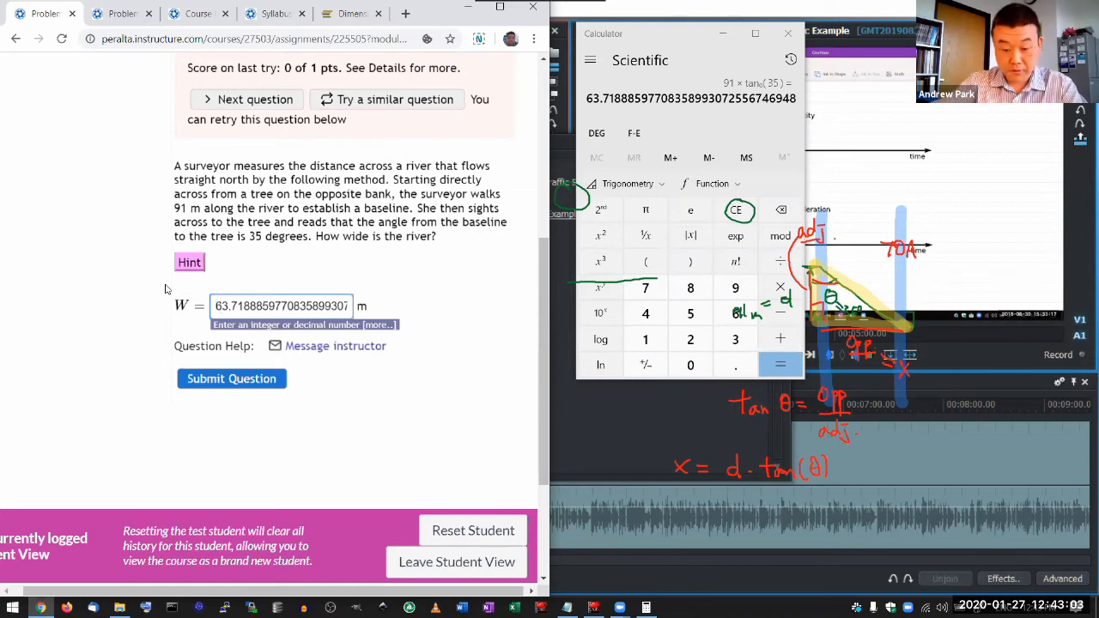
text(64)
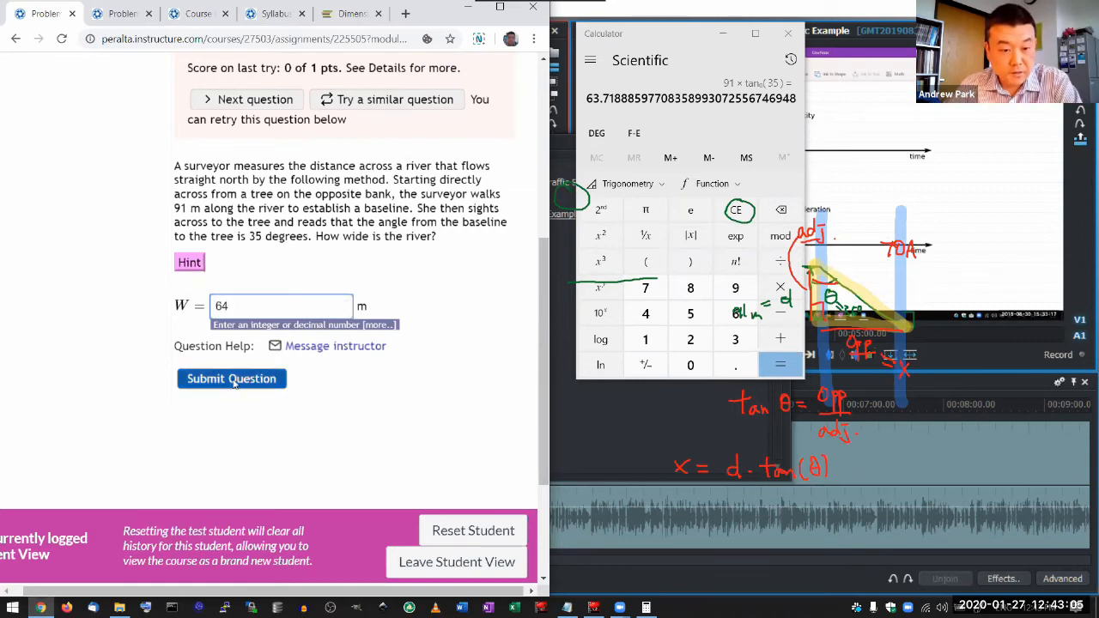
click(231, 379)
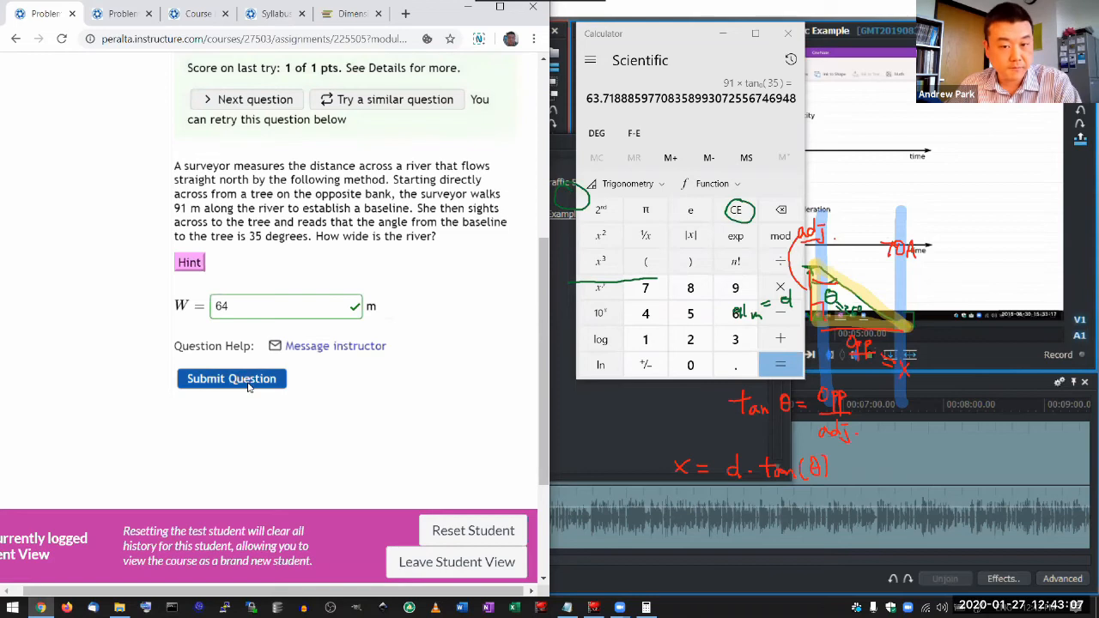
Clear the answer box and enter 63.5, not yet submitted
click(285, 306)
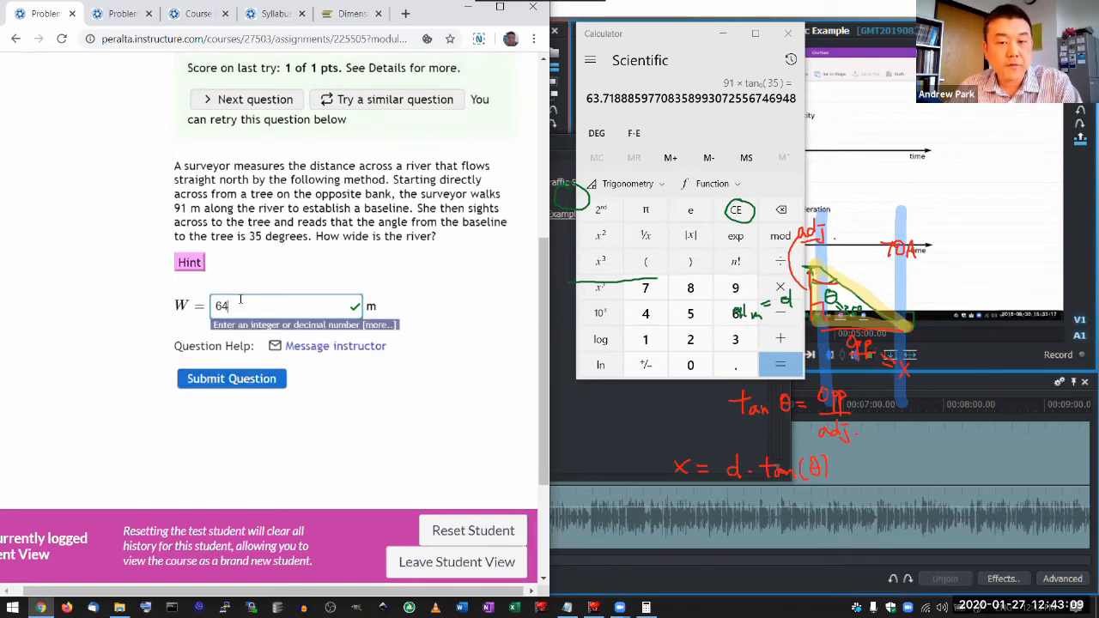
key(Backspace)
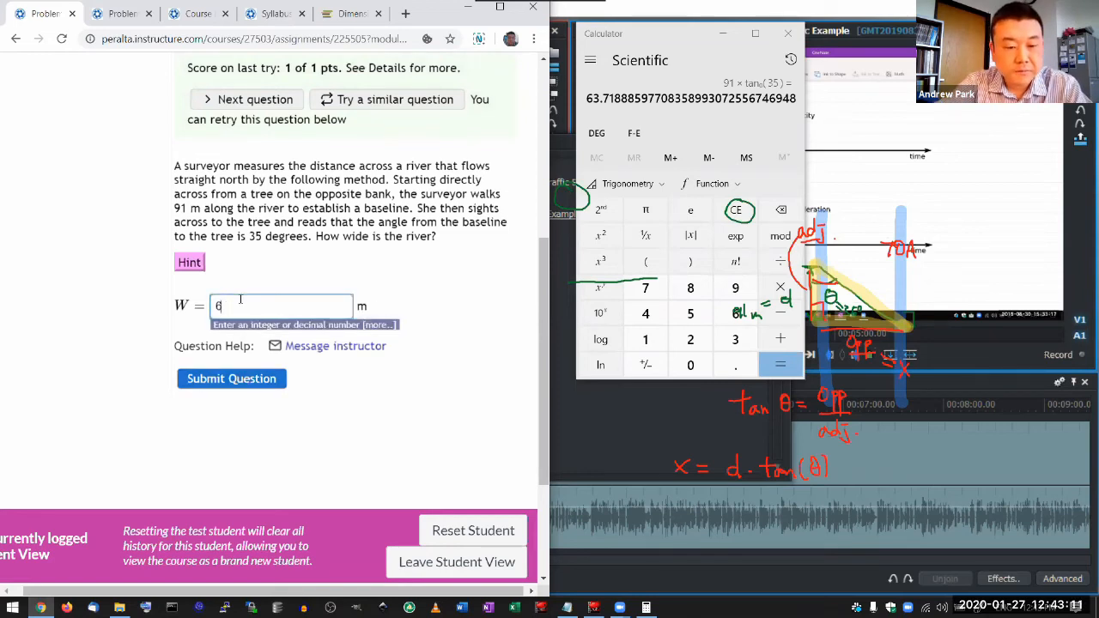
text(63.5)
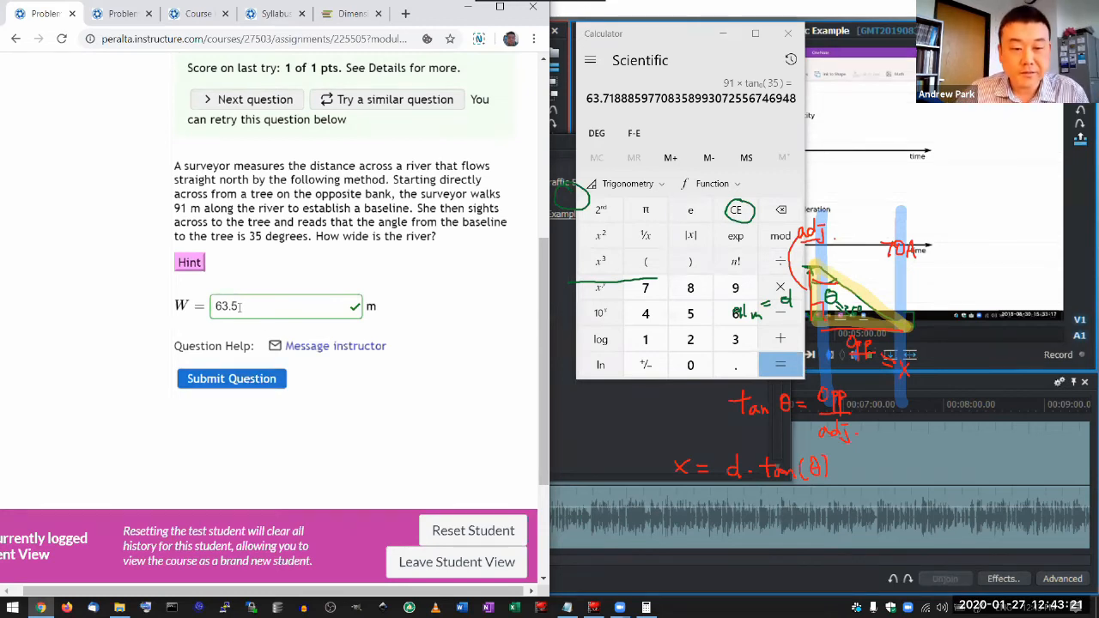
Trim to 63 and submit (wrong), then change to 64 and submit again (correct)
key(Backspace)
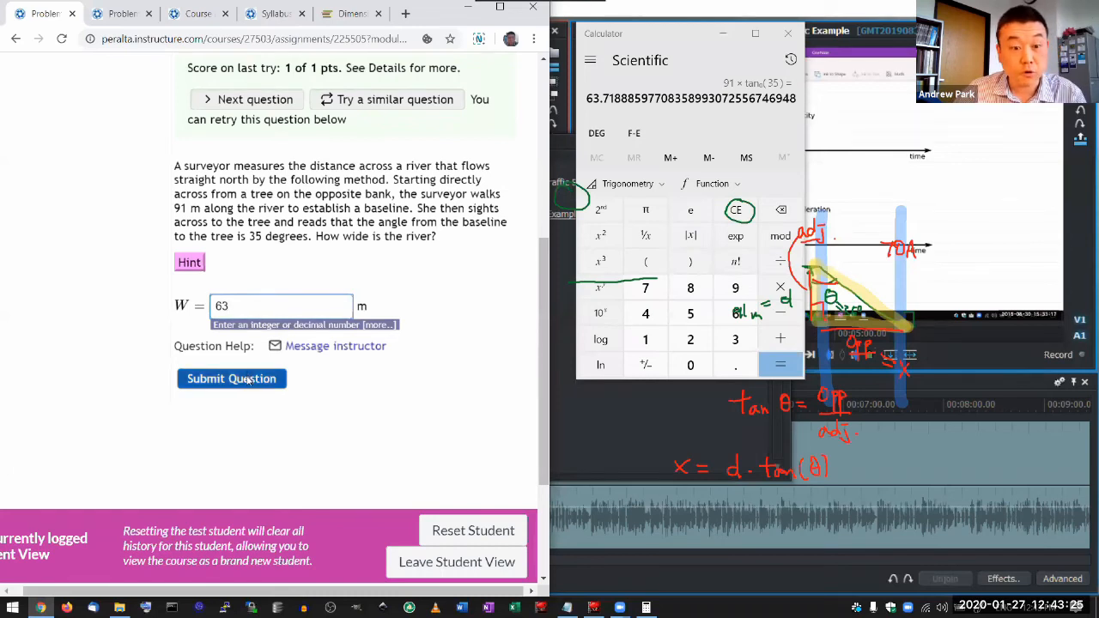
click(230, 379)
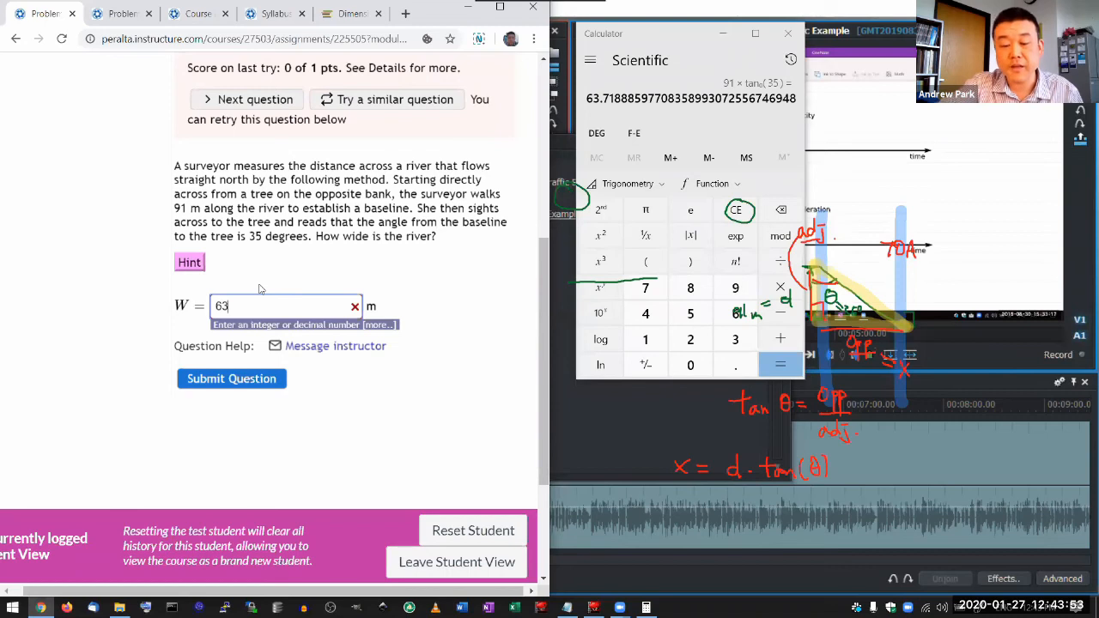
text(4)
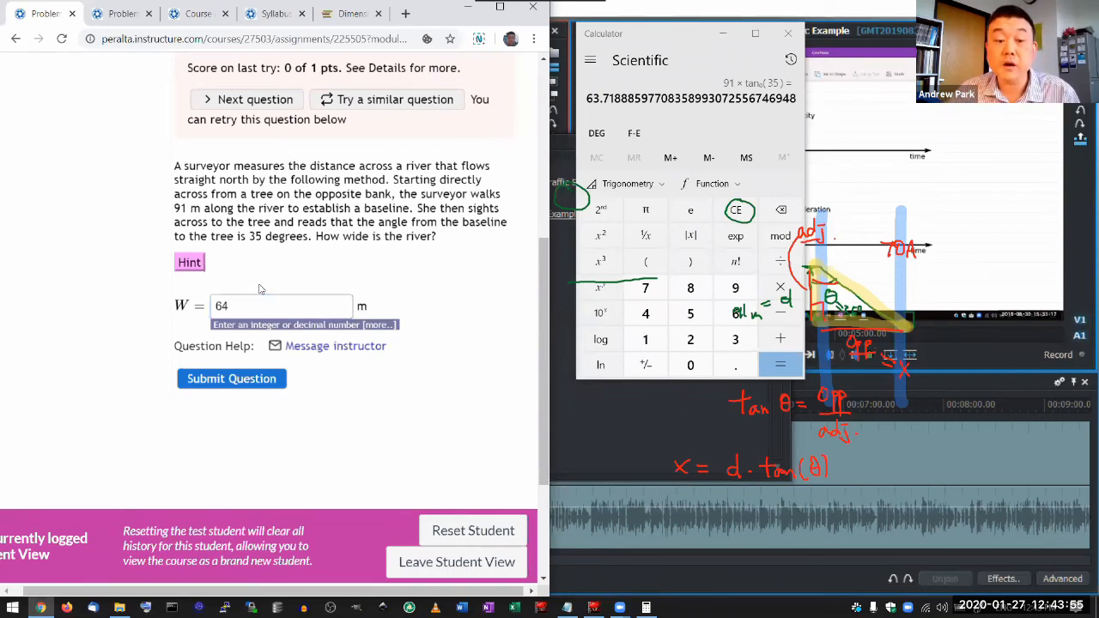
click(230, 380)
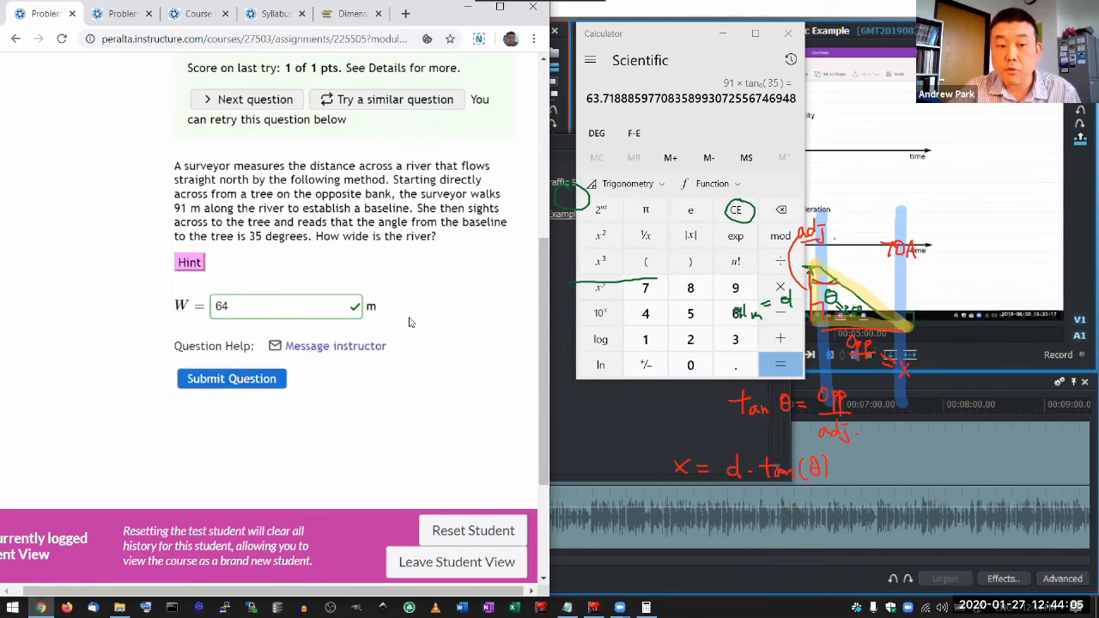
Review the question's given values, the 91 m baseline and 35 degree angle, before answering 63.7
scroll(up, 3)
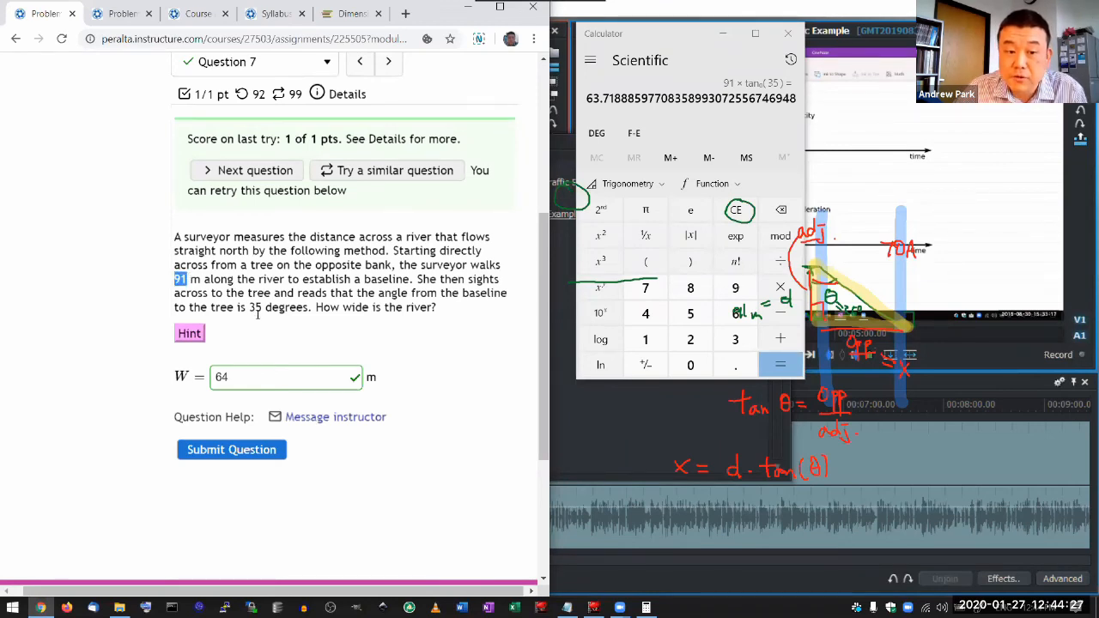
double_click(254, 307)
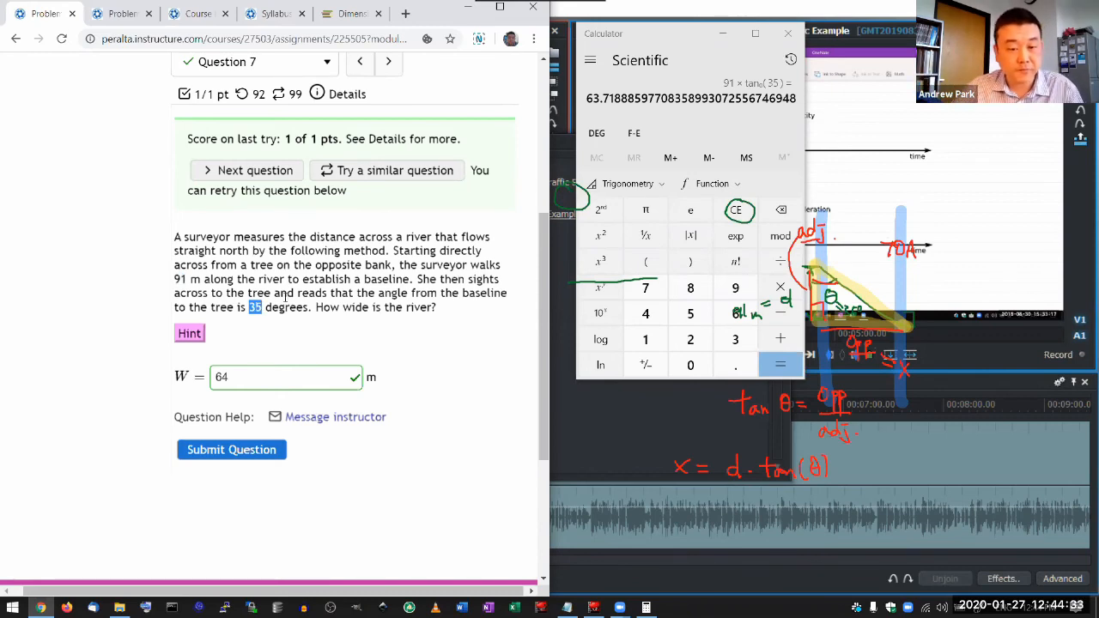
click(285, 377)
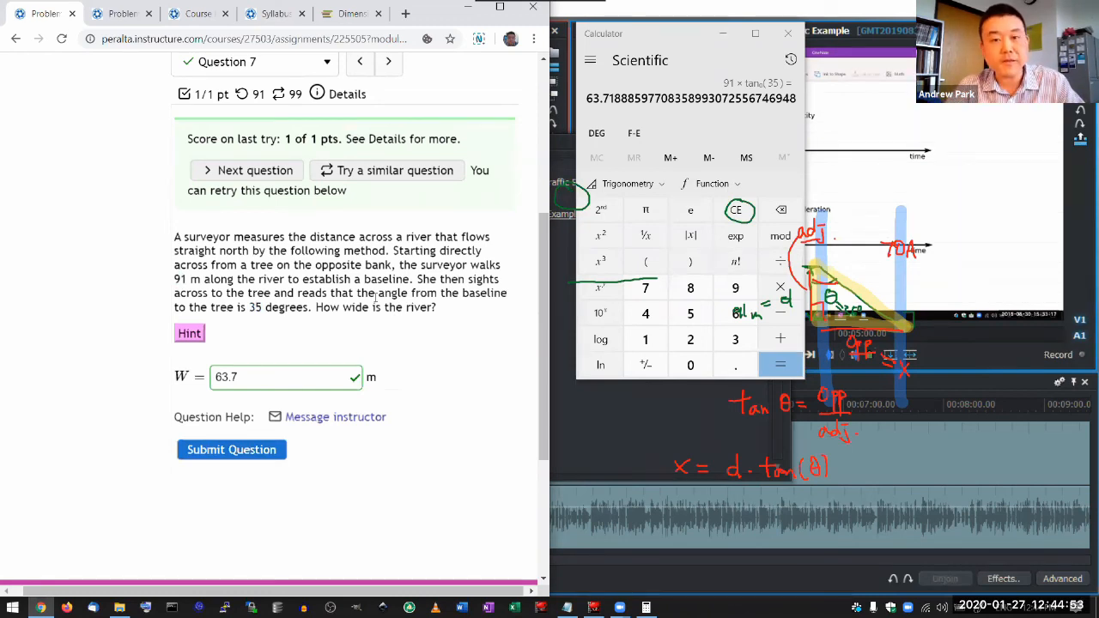
mouse_move(315, 329)
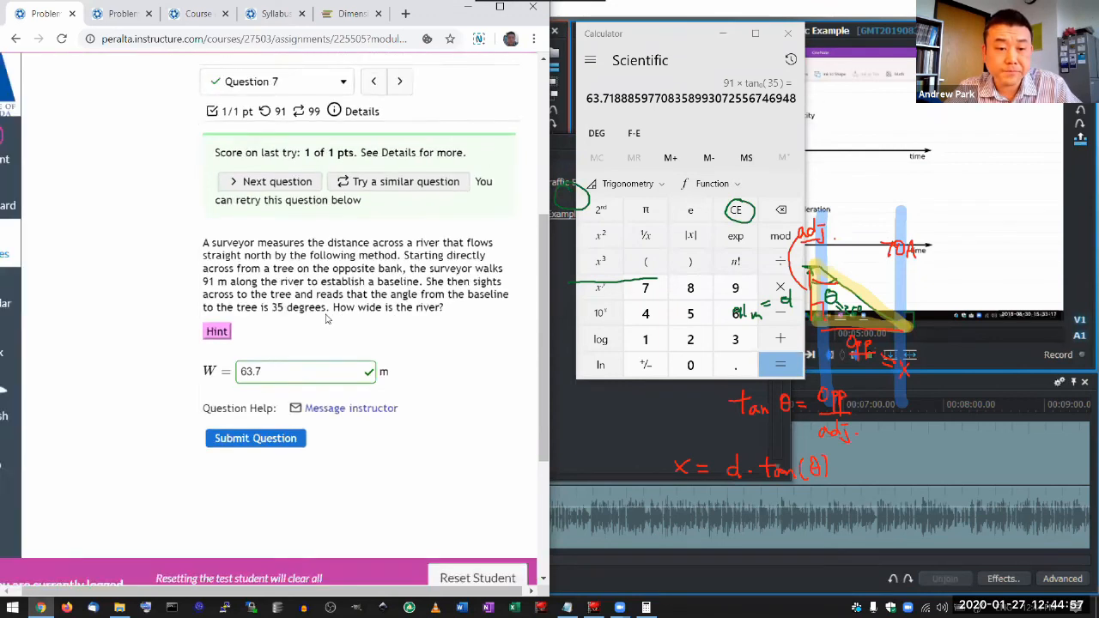
scroll(up, 3)
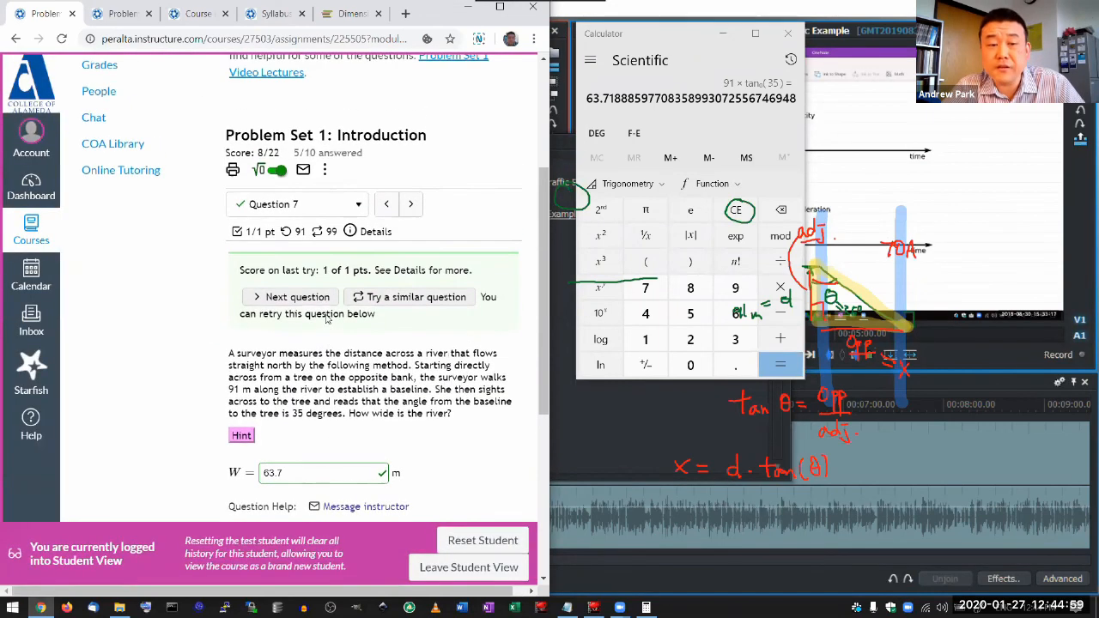
scroll(up, 3)
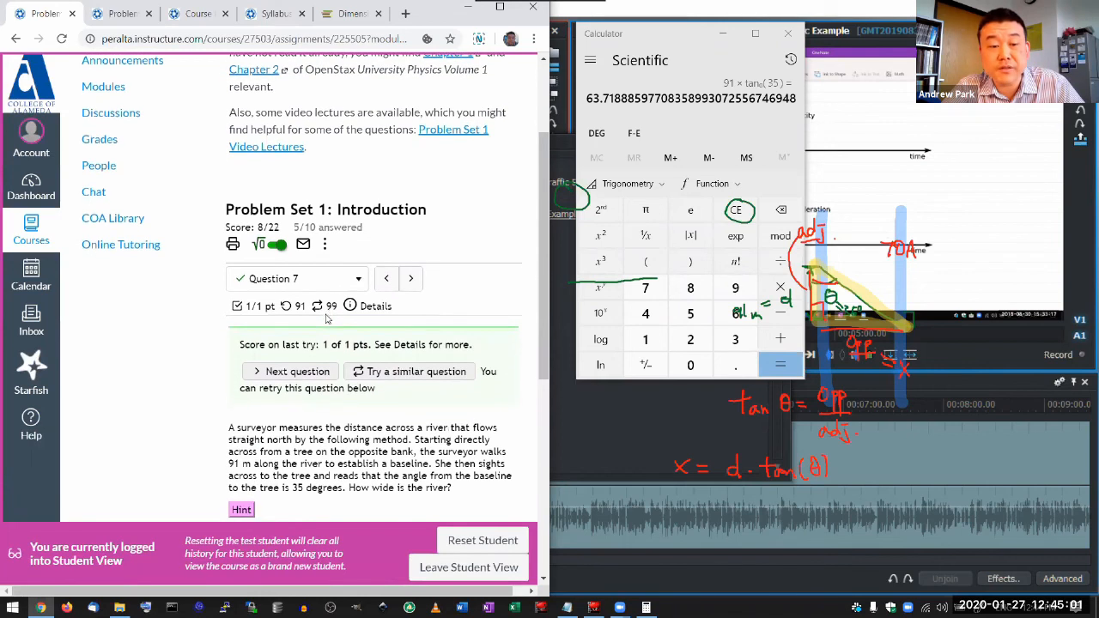